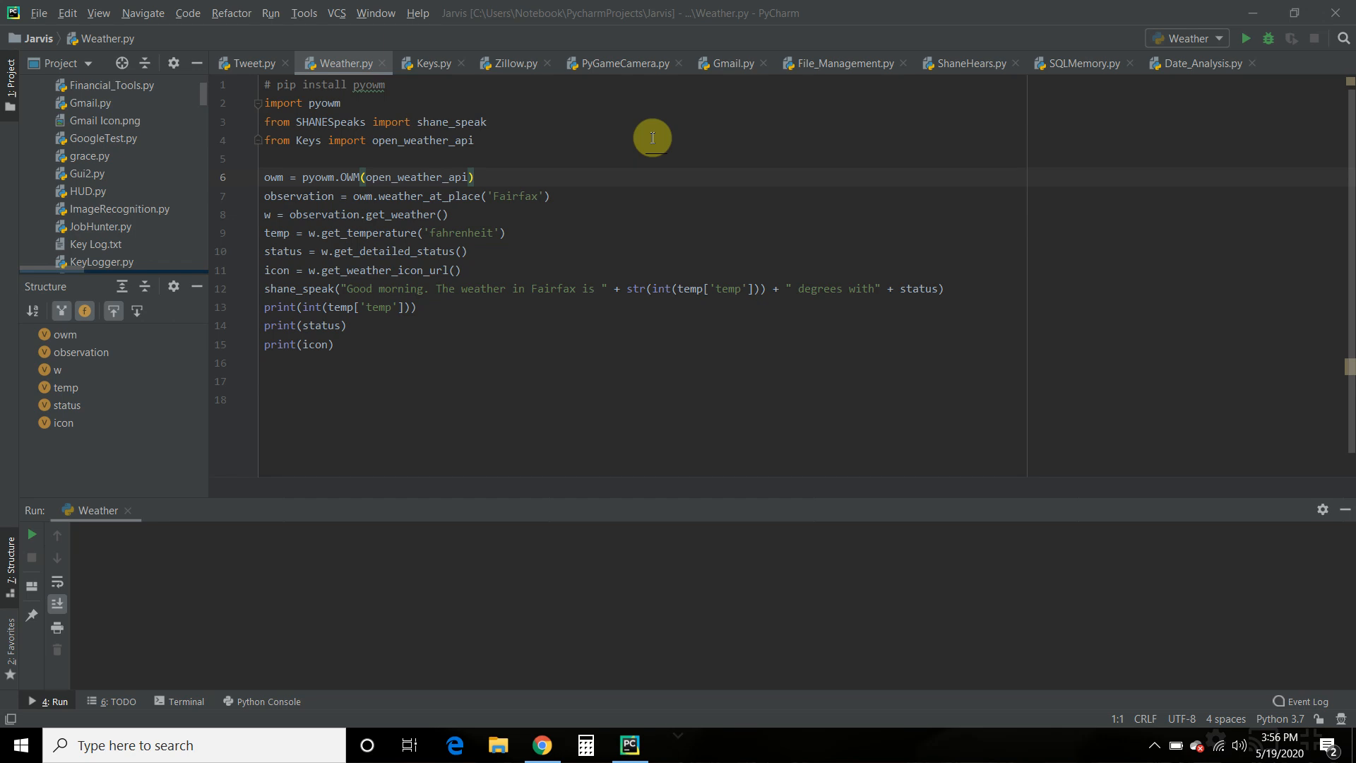
- Run the Weather configuration, printing 66 degrees, broken clouds and the icon URL
key("alt+tab")
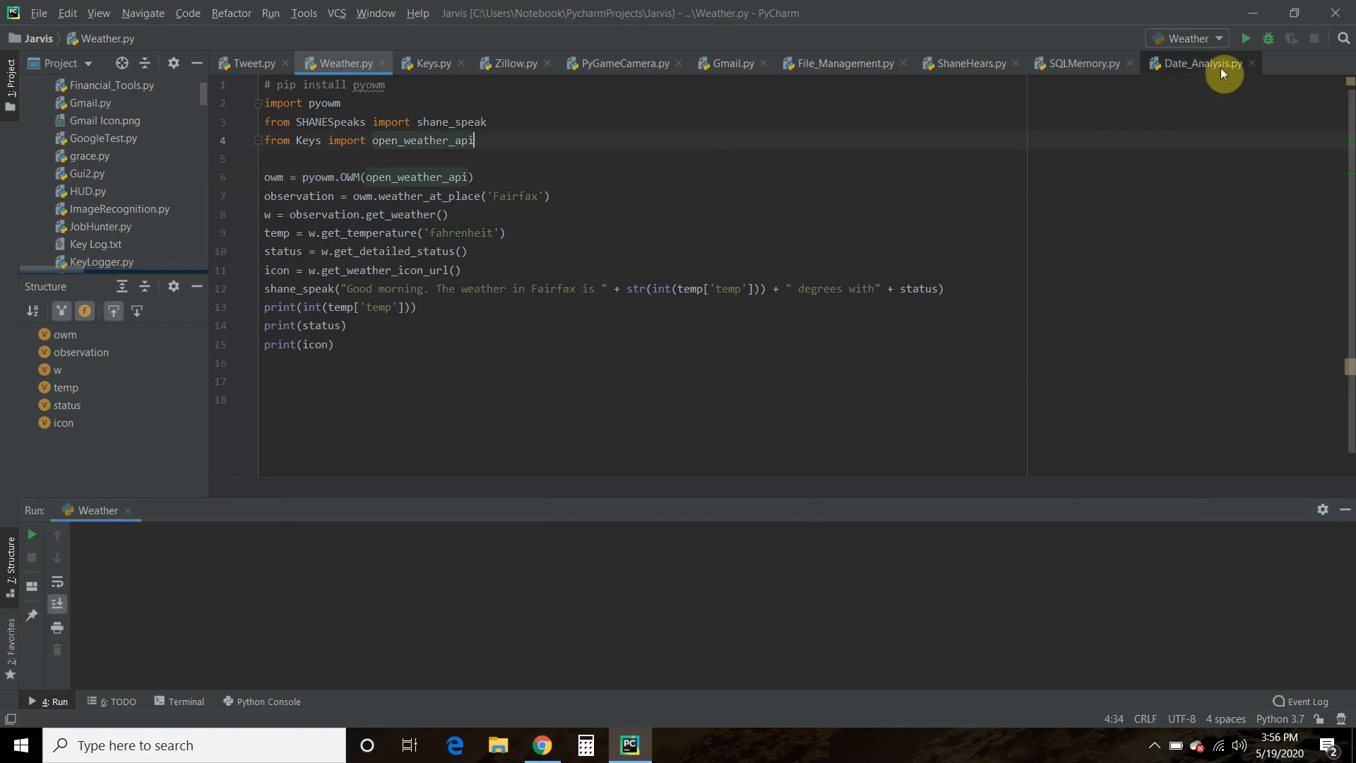
left_click(1245, 38)
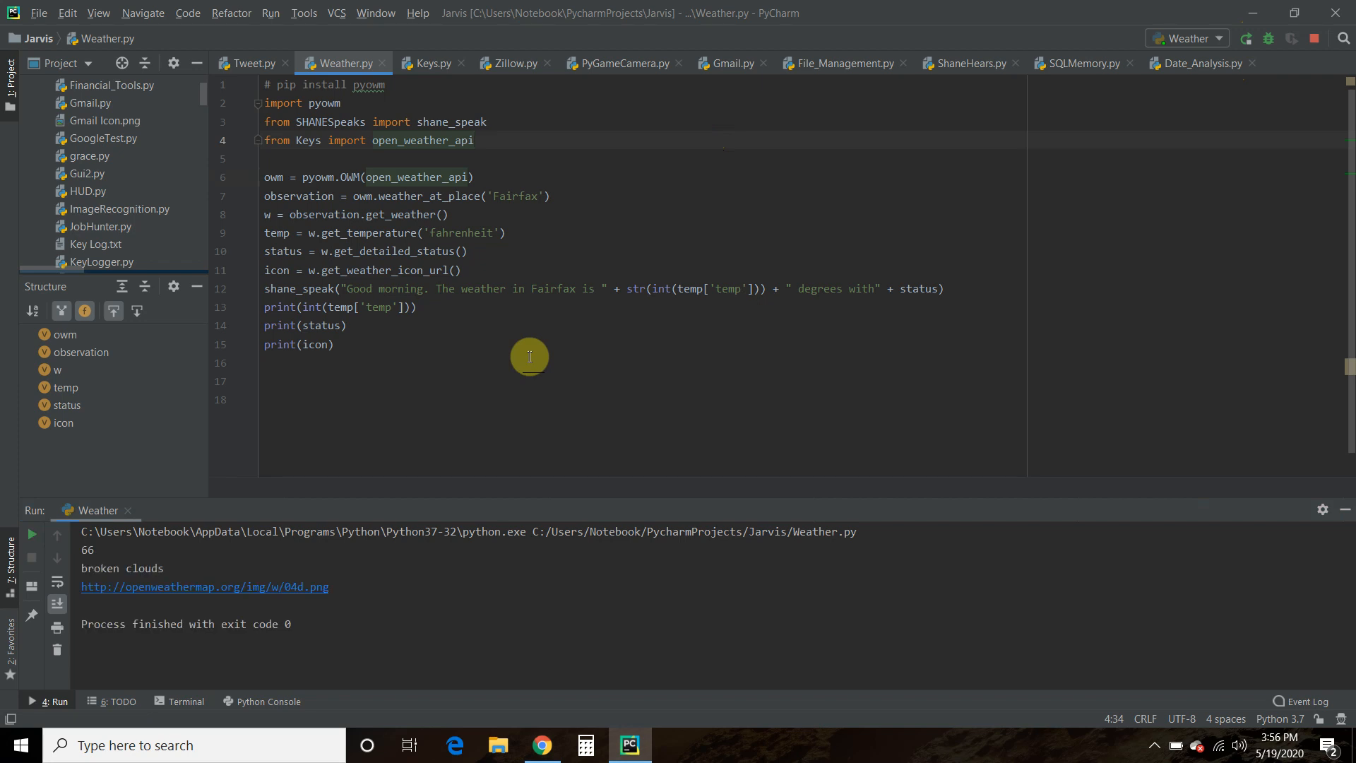
mouse_move(602, 162)
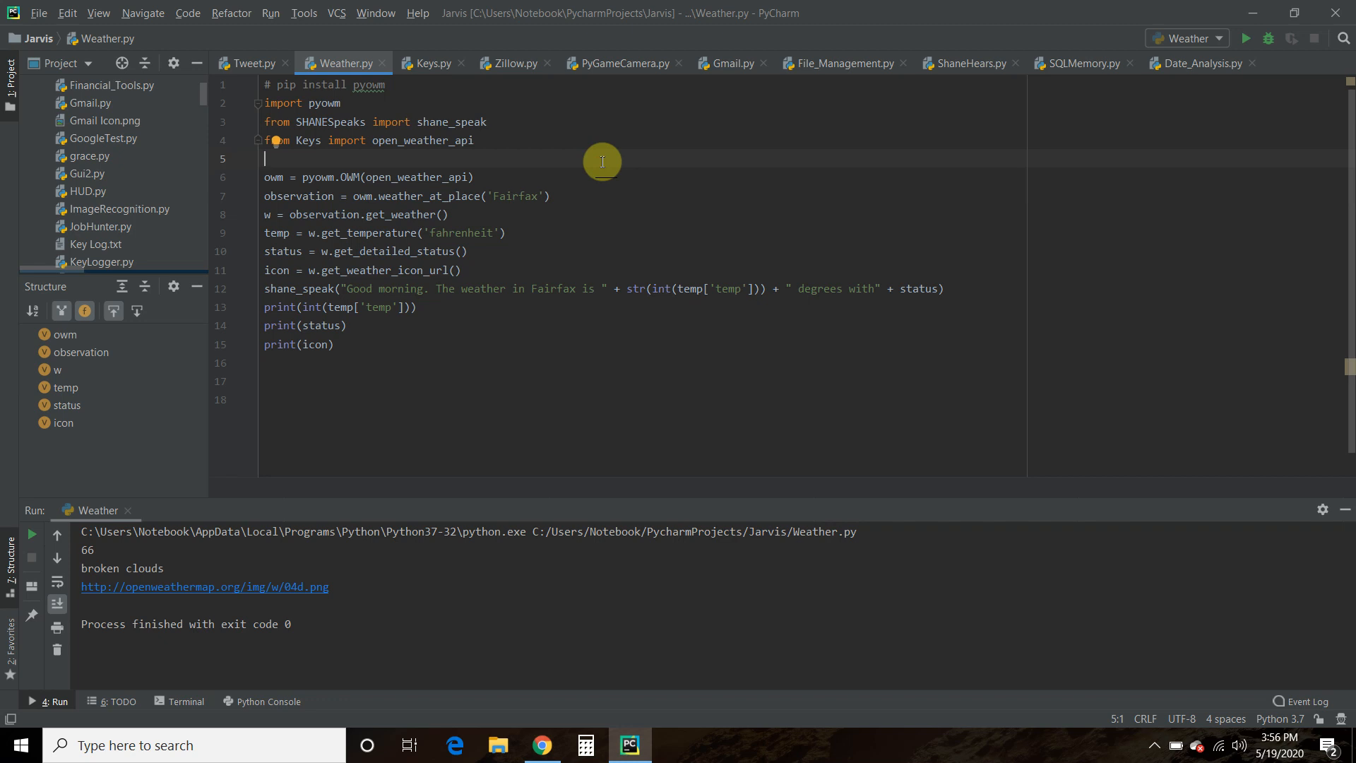
mouse_move(597, 159)
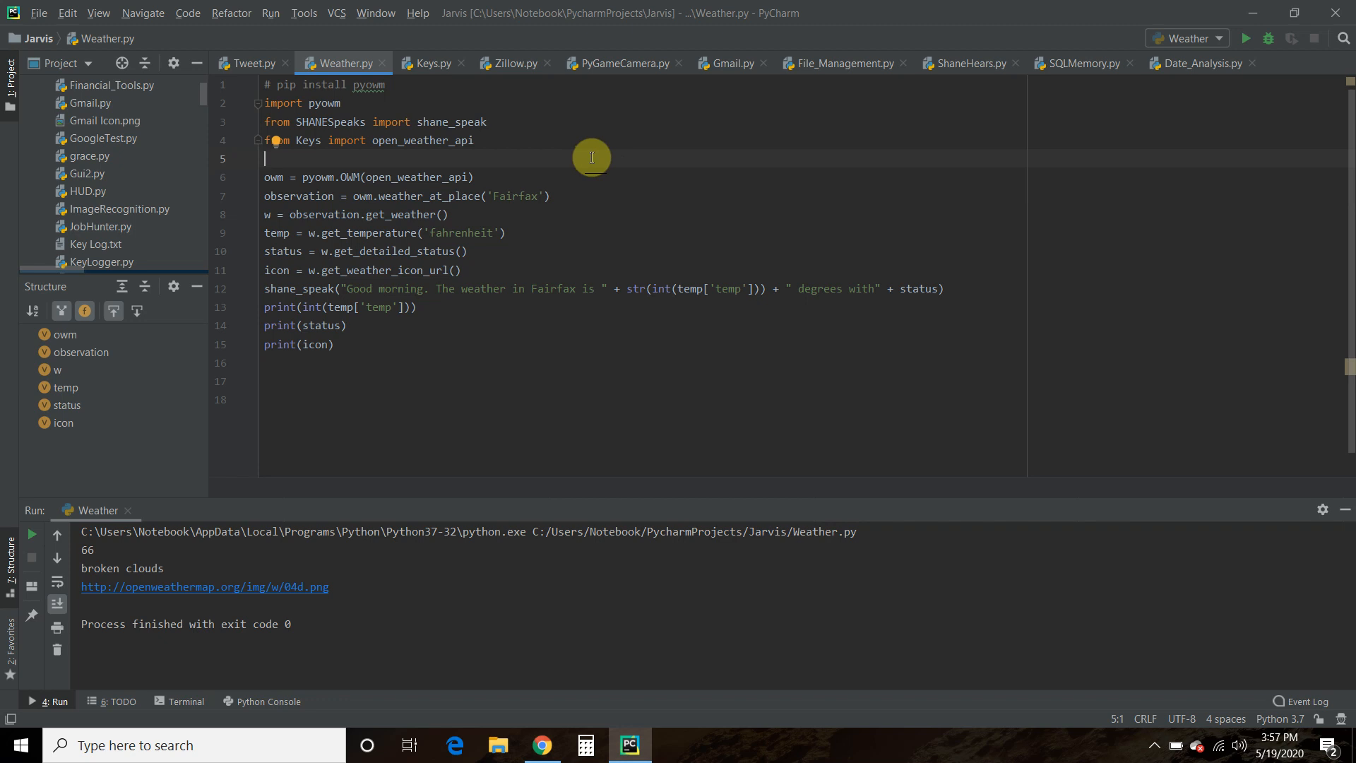
mouse_move(634, 304)
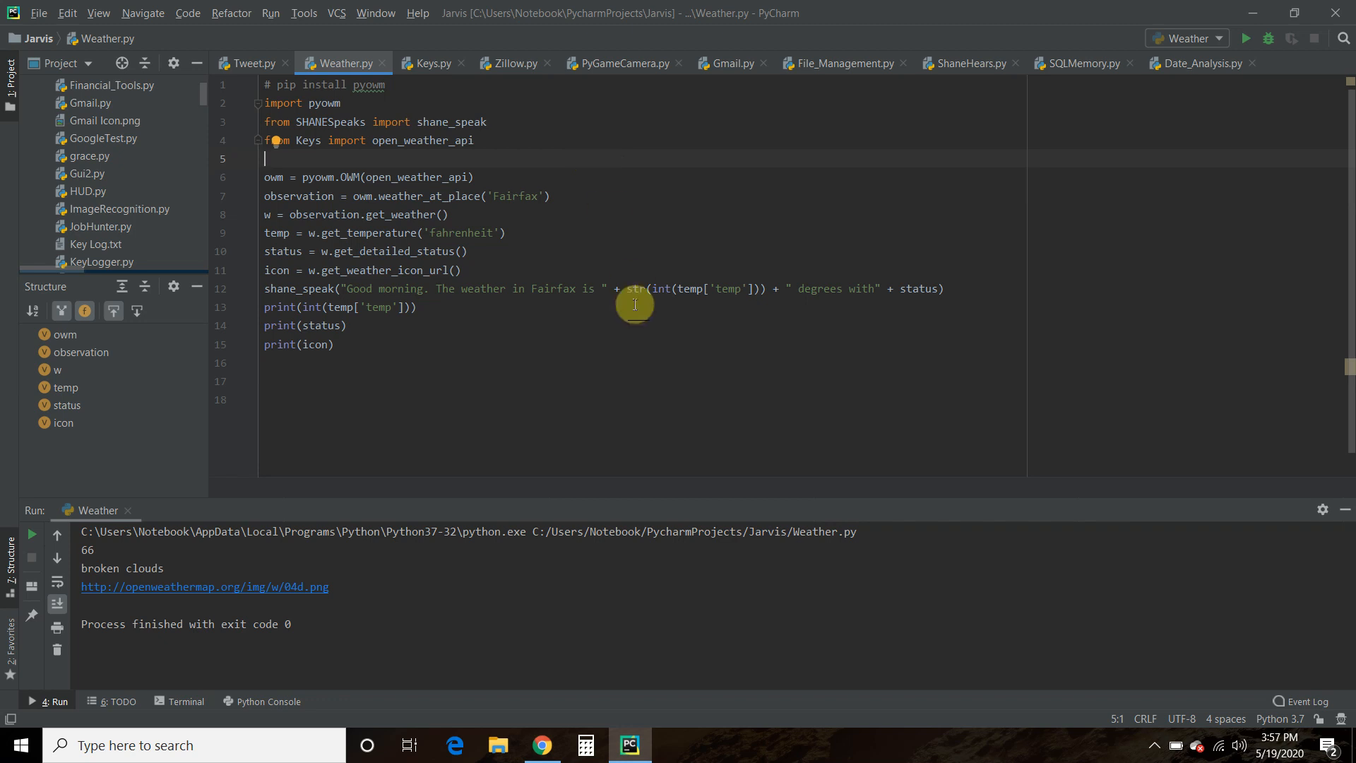
- Bring up openweathermap.org in Chrome, block the location prompt, and load the API page
left_click(541, 744)
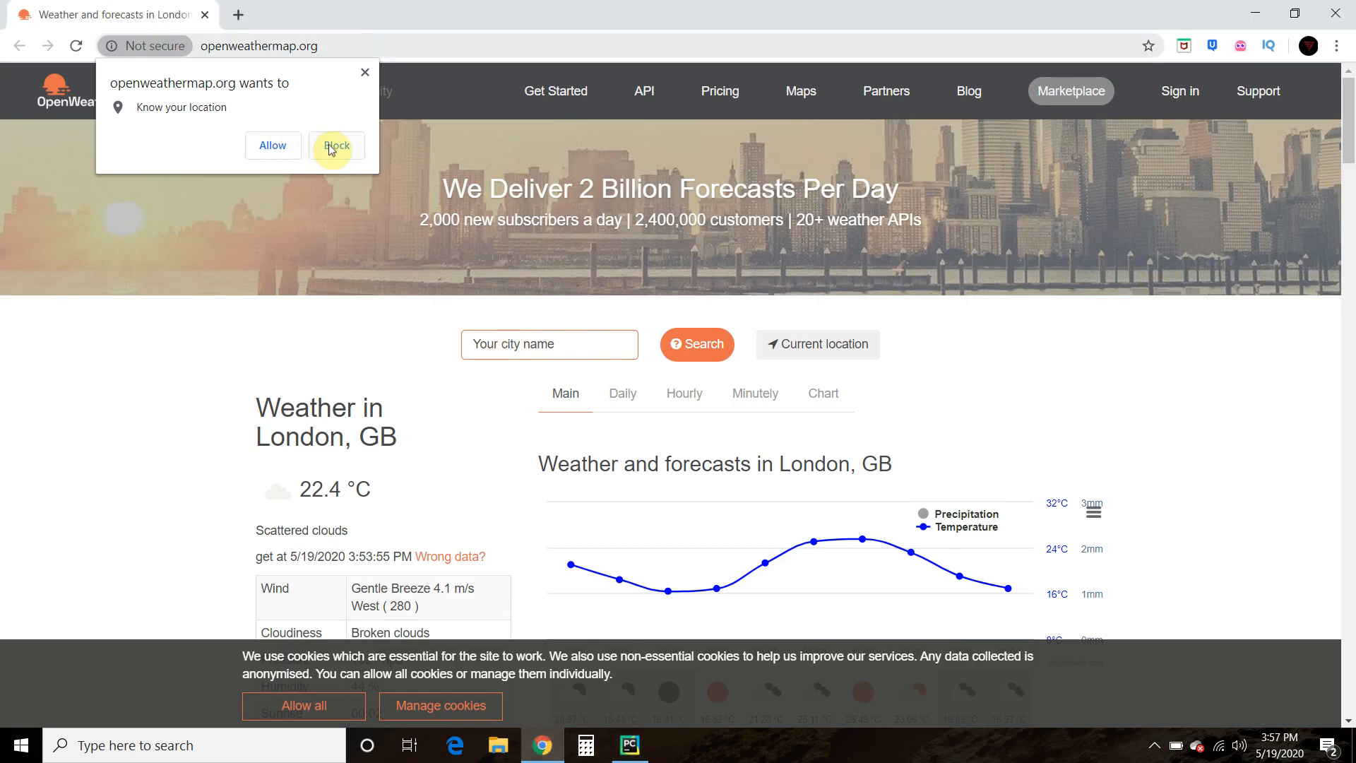
left_click(335, 145)
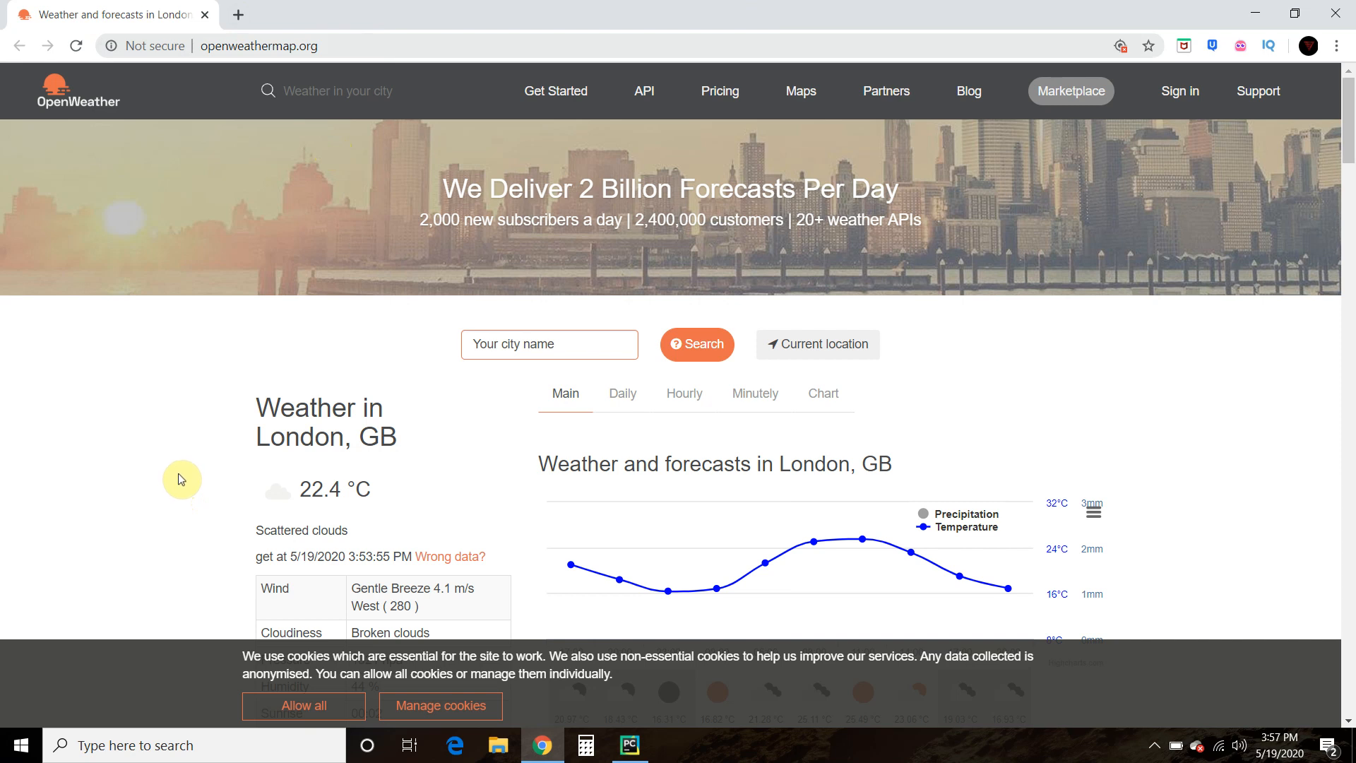
mouse_move(1225, 99)
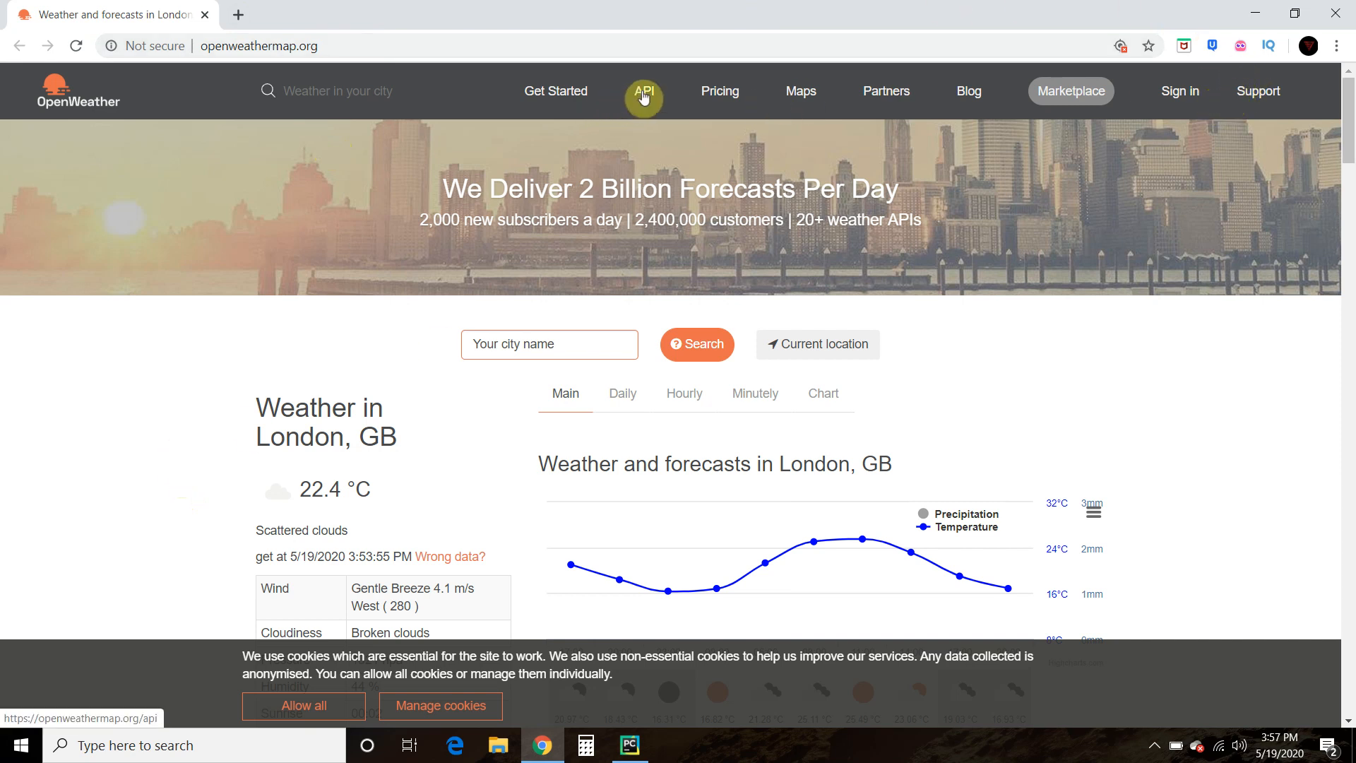
left_click(643, 91)
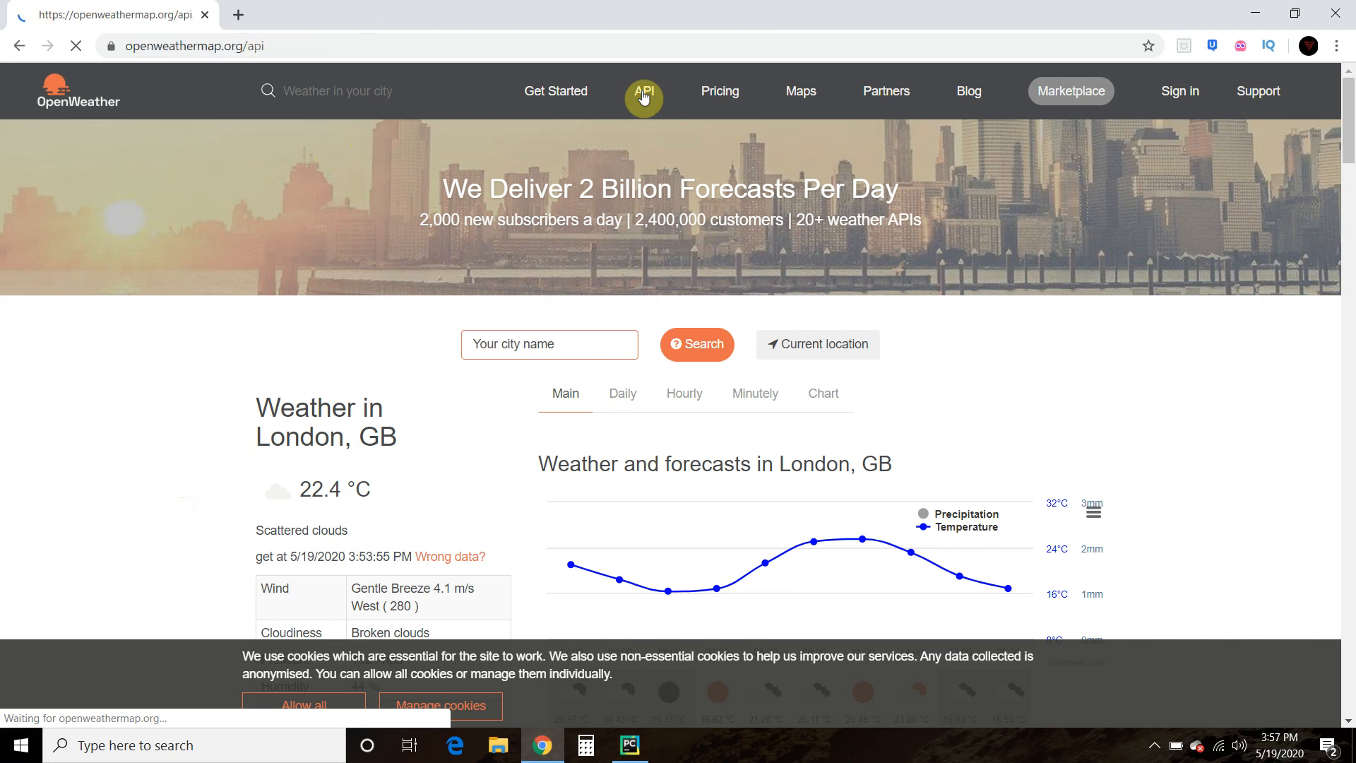
- Browse the Weather API product list, then minimize Chrome to return to PyCharm
left_click(643, 91)
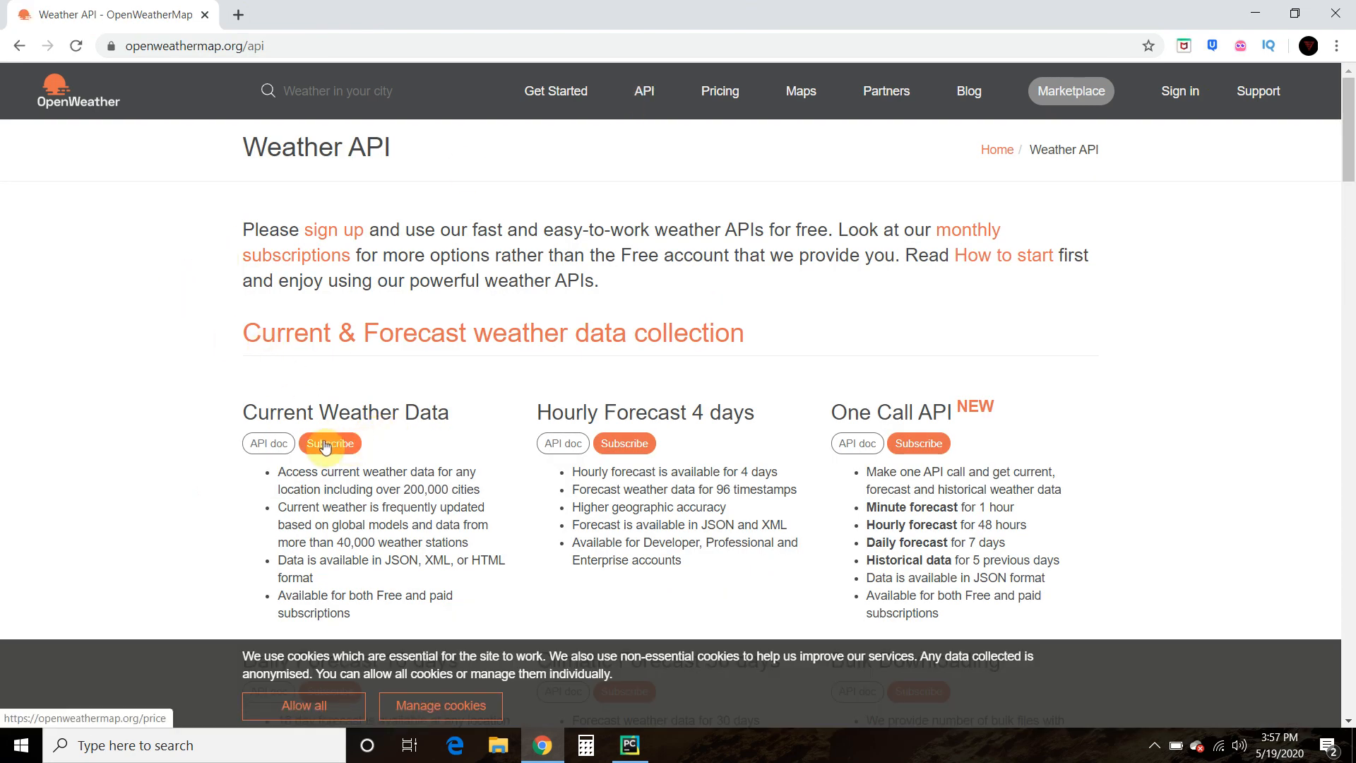
scroll("down", 3)
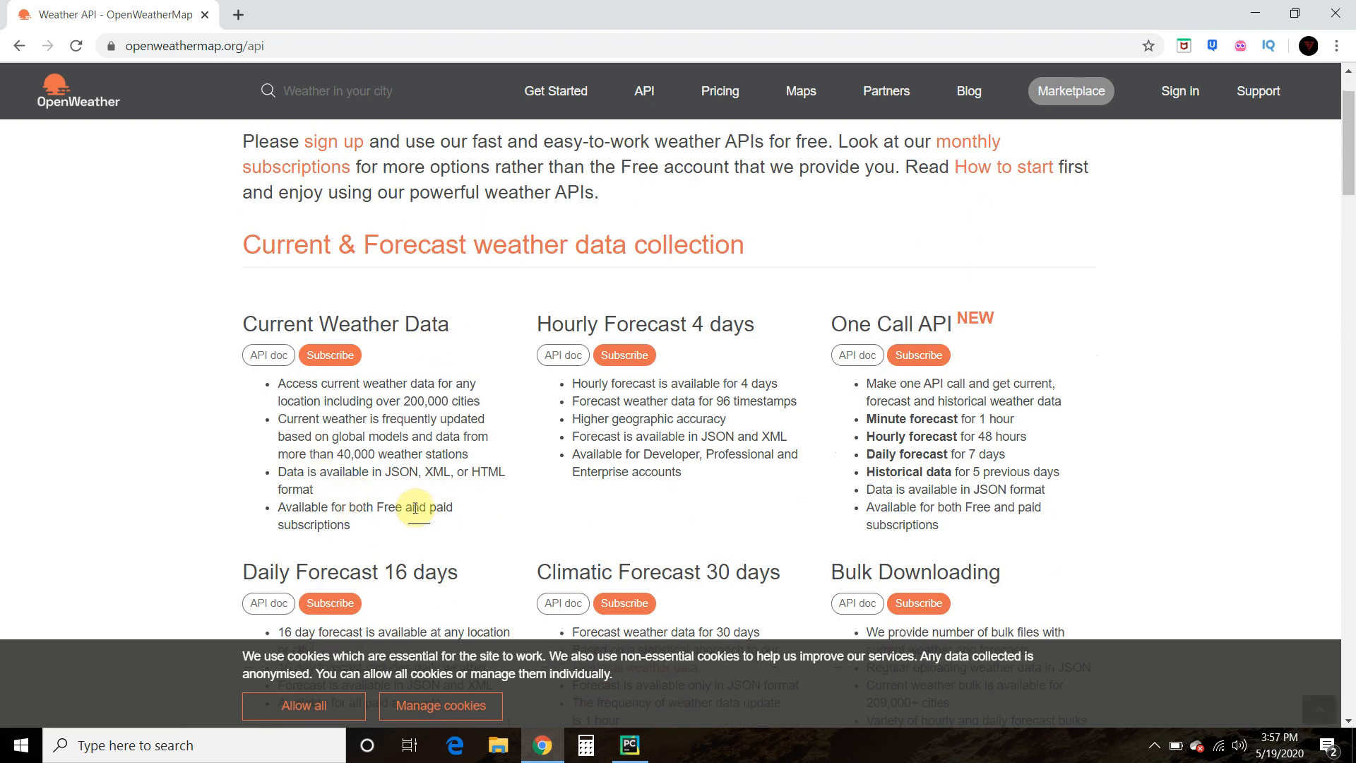
scroll("down", 3)
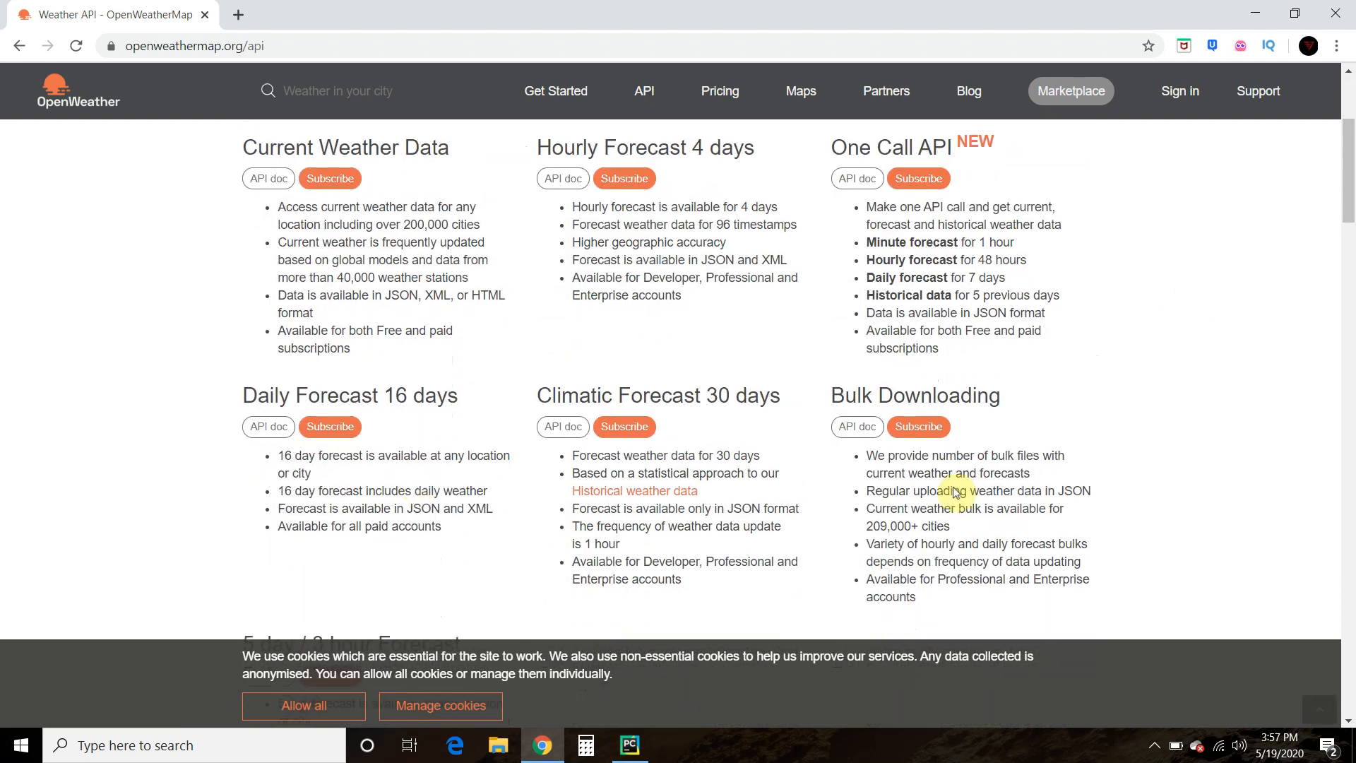
scroll("down", 3)
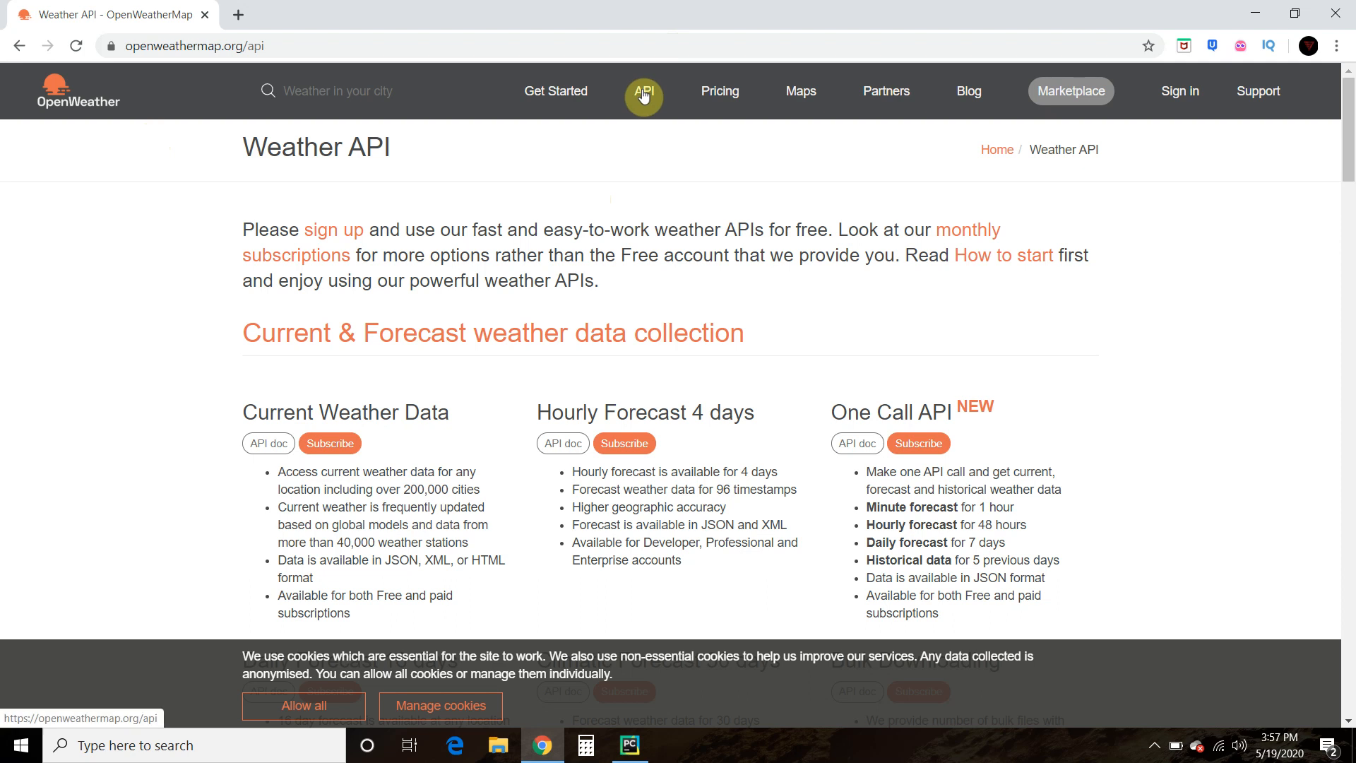
mouse_move(1272, 9)
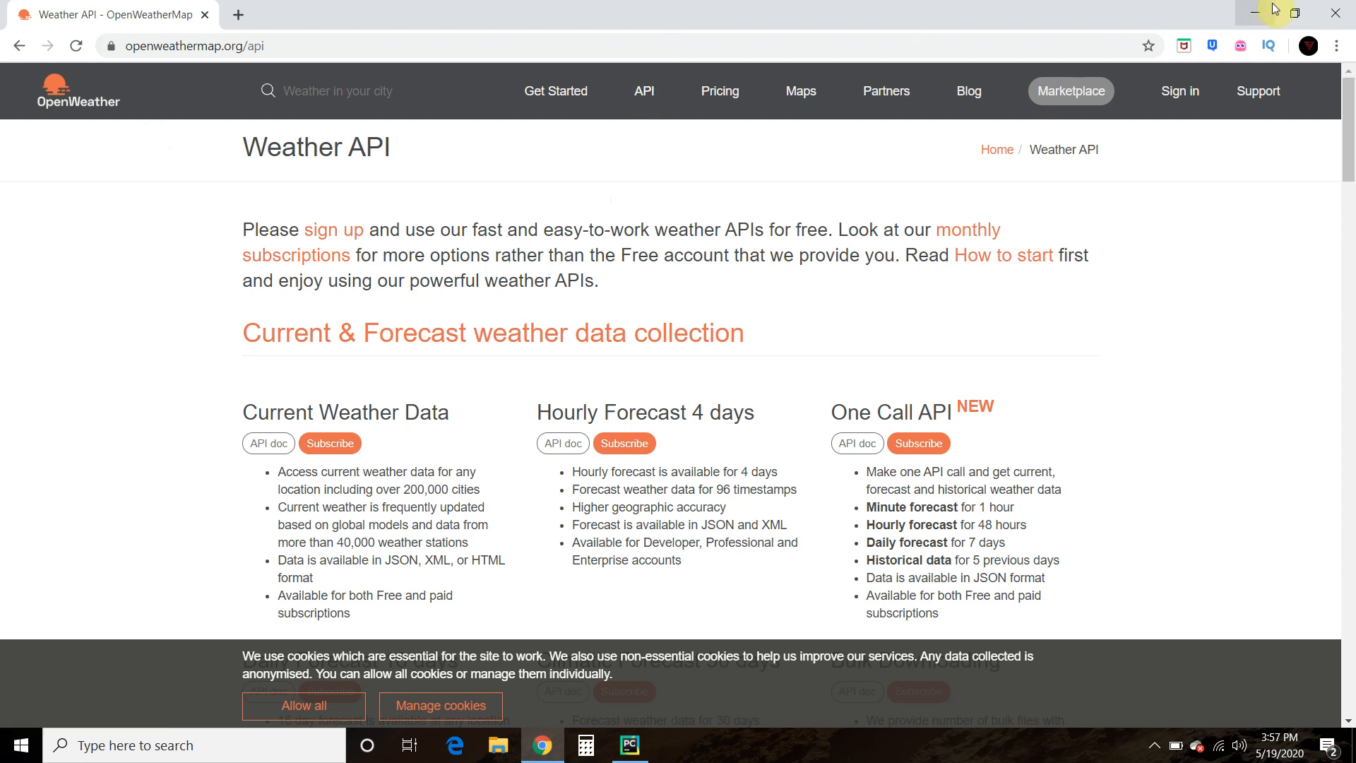
mouse_move(1271, 12)
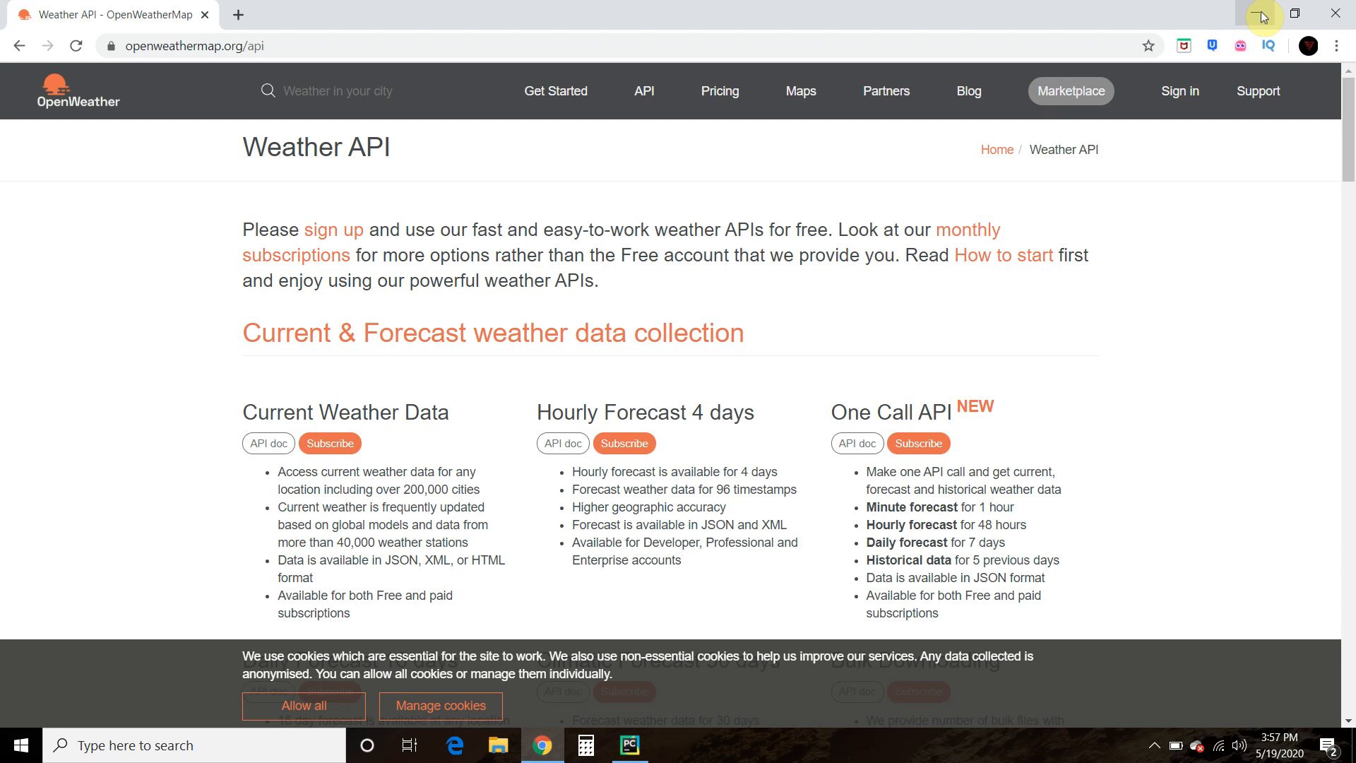
left_click(629, 744)
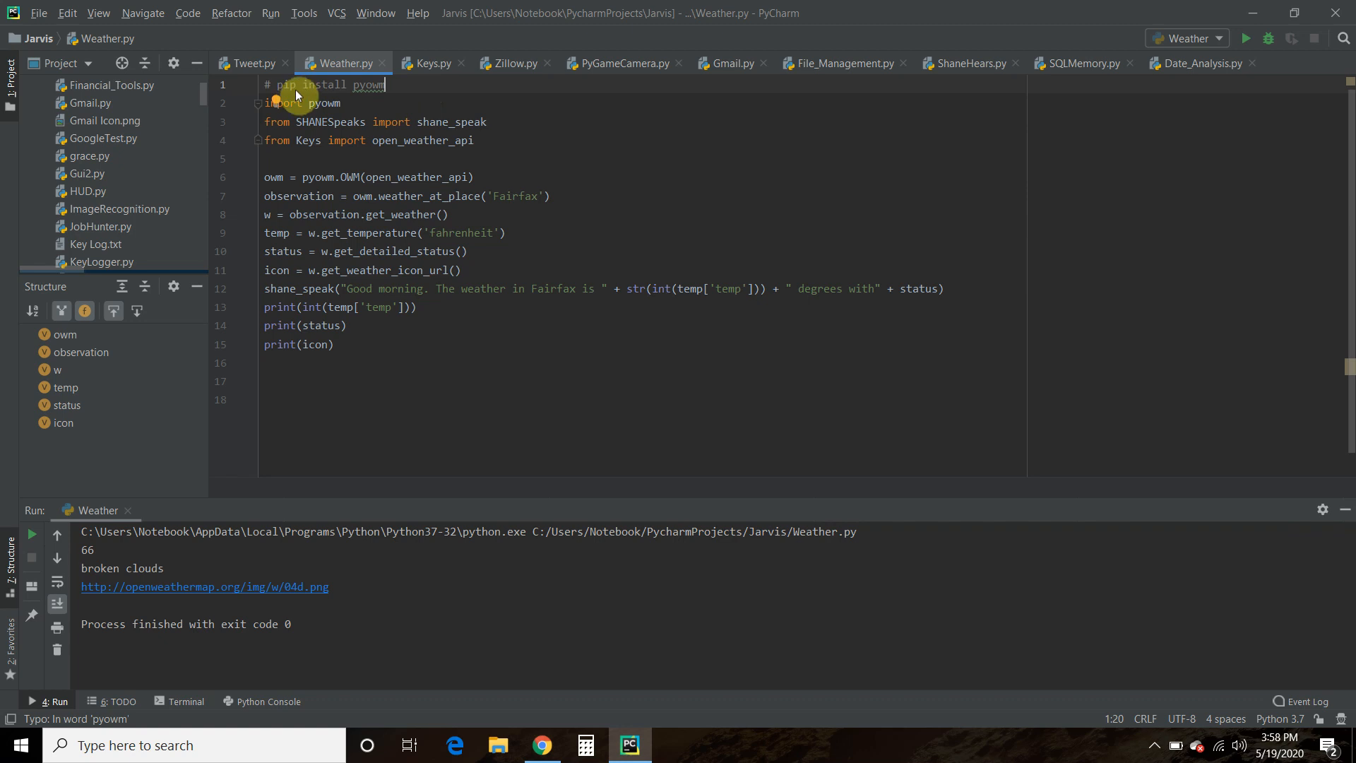
left_click(370, 85)
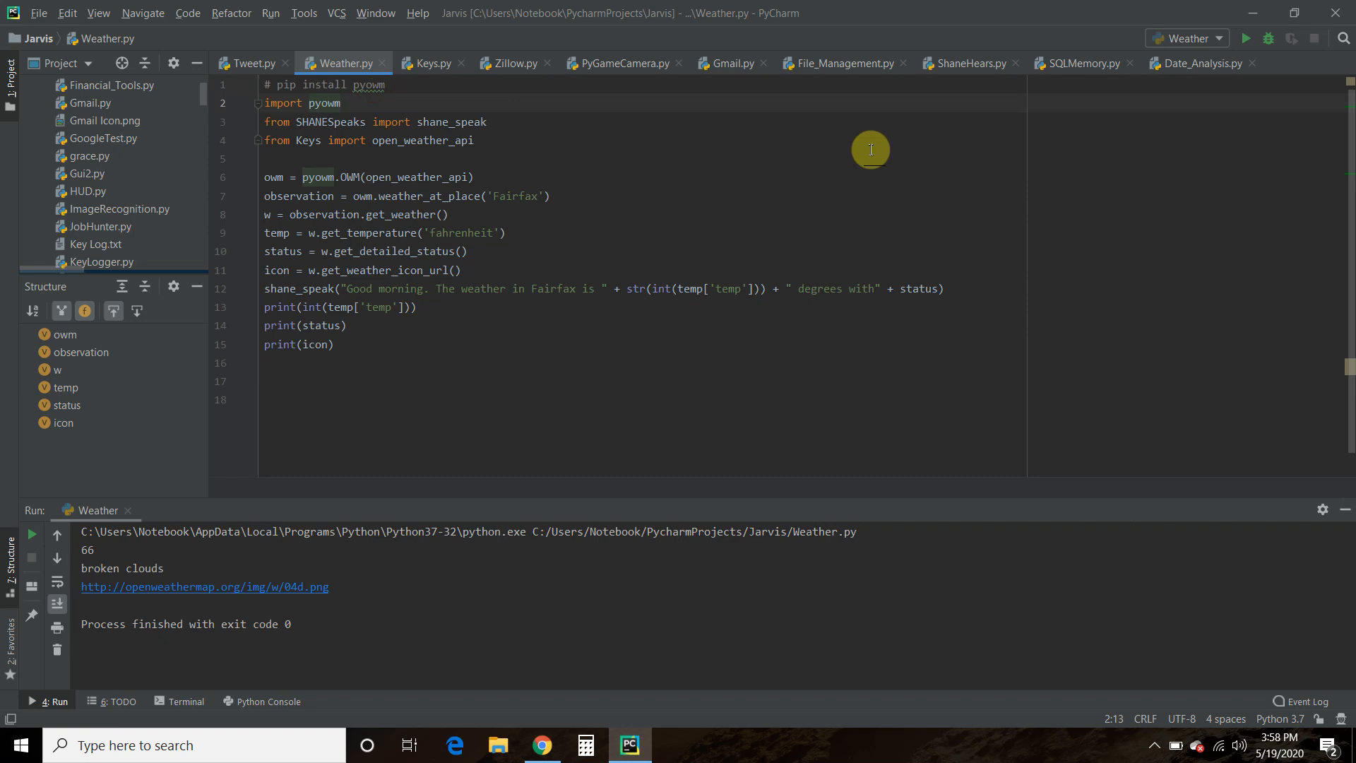
mouse_move(359, 128)
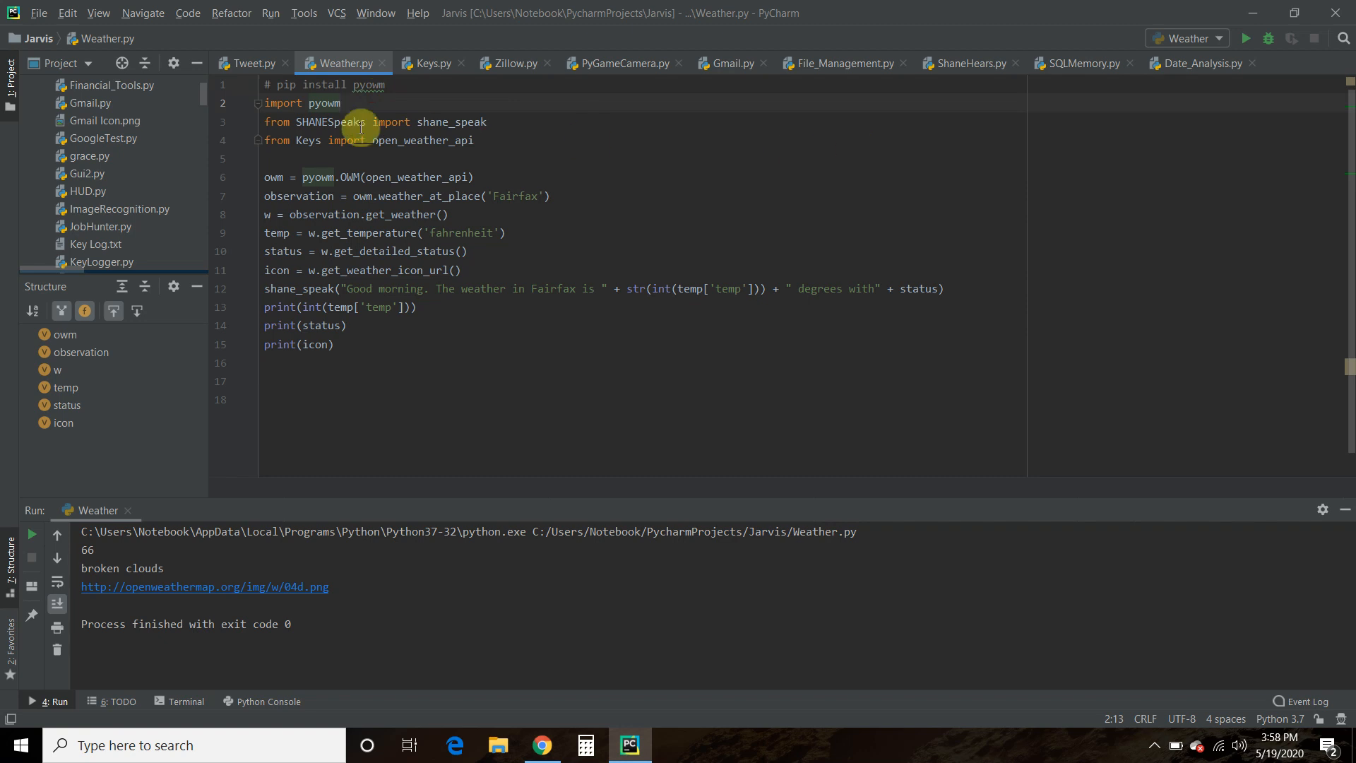
double_click(329, 121)
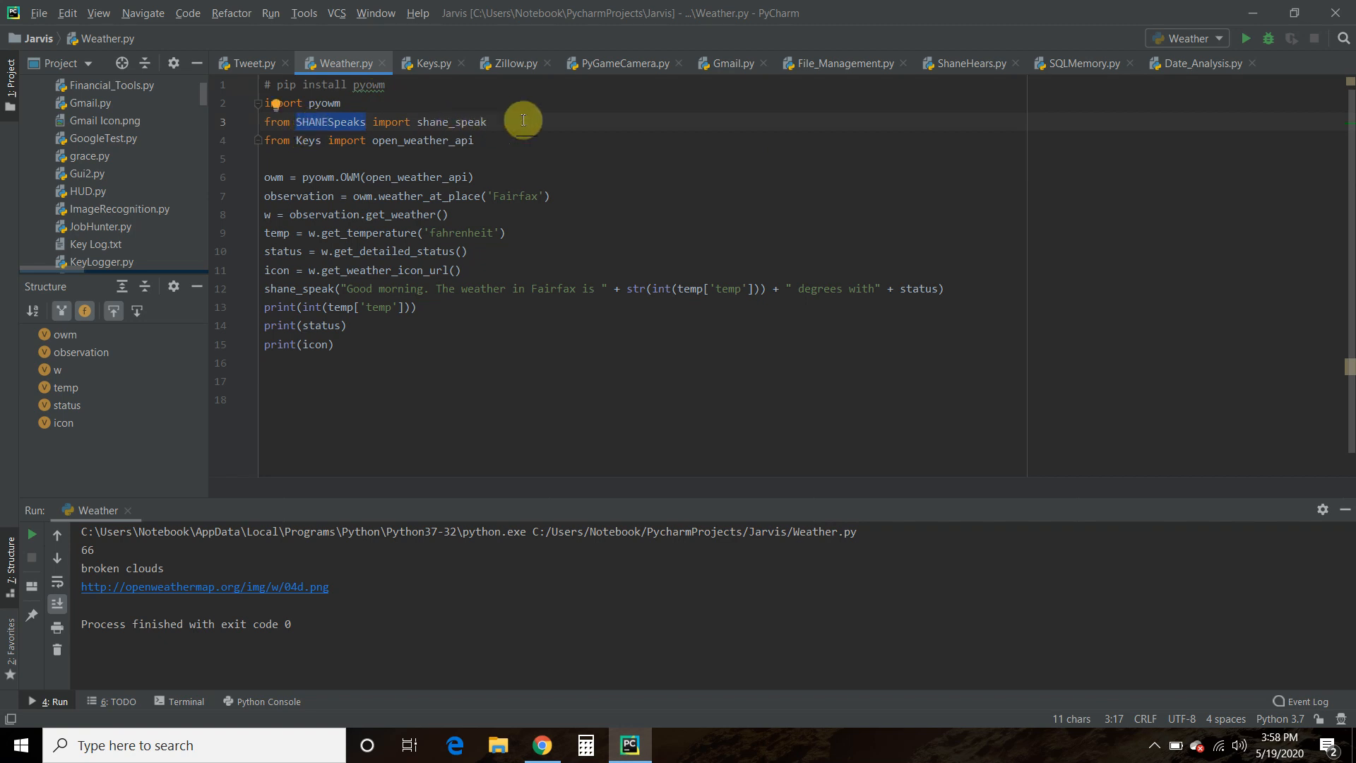
left_click(486, 121)
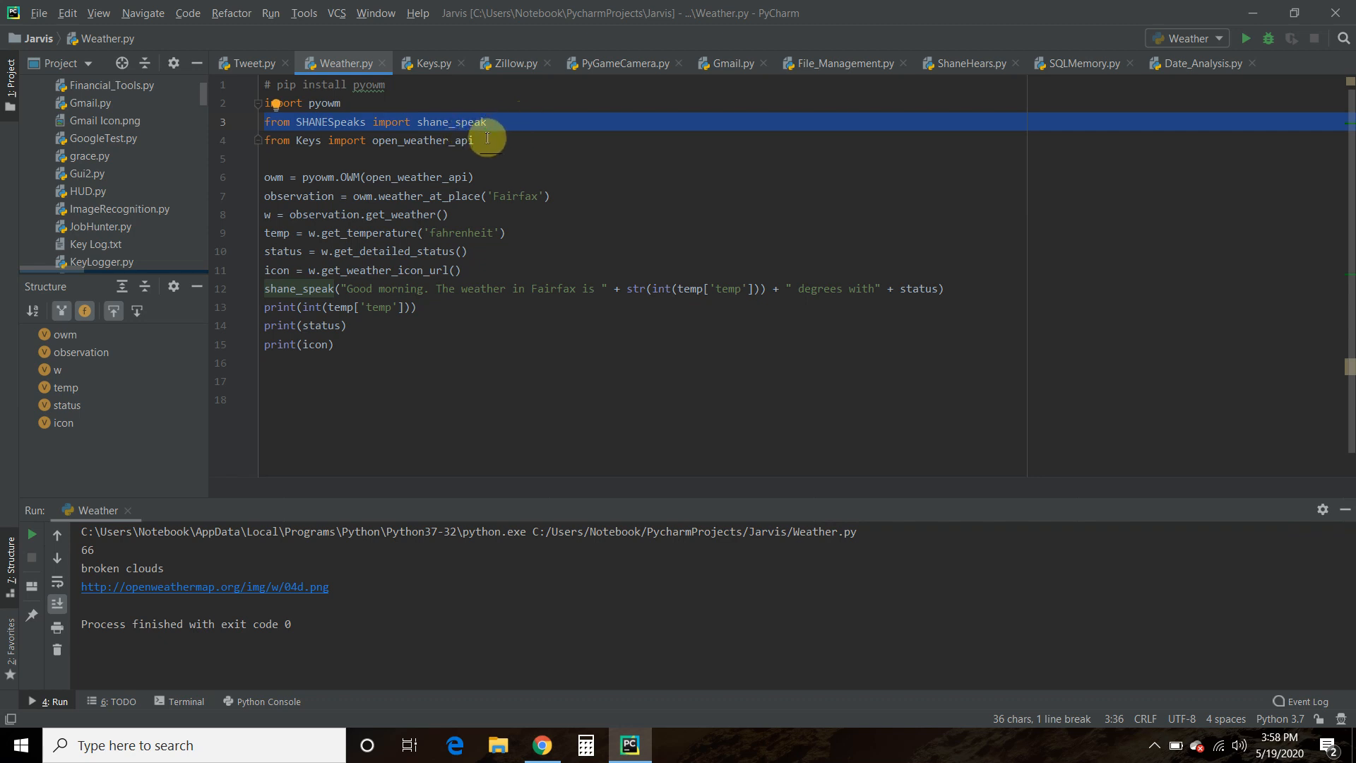
left_click(475, 140)
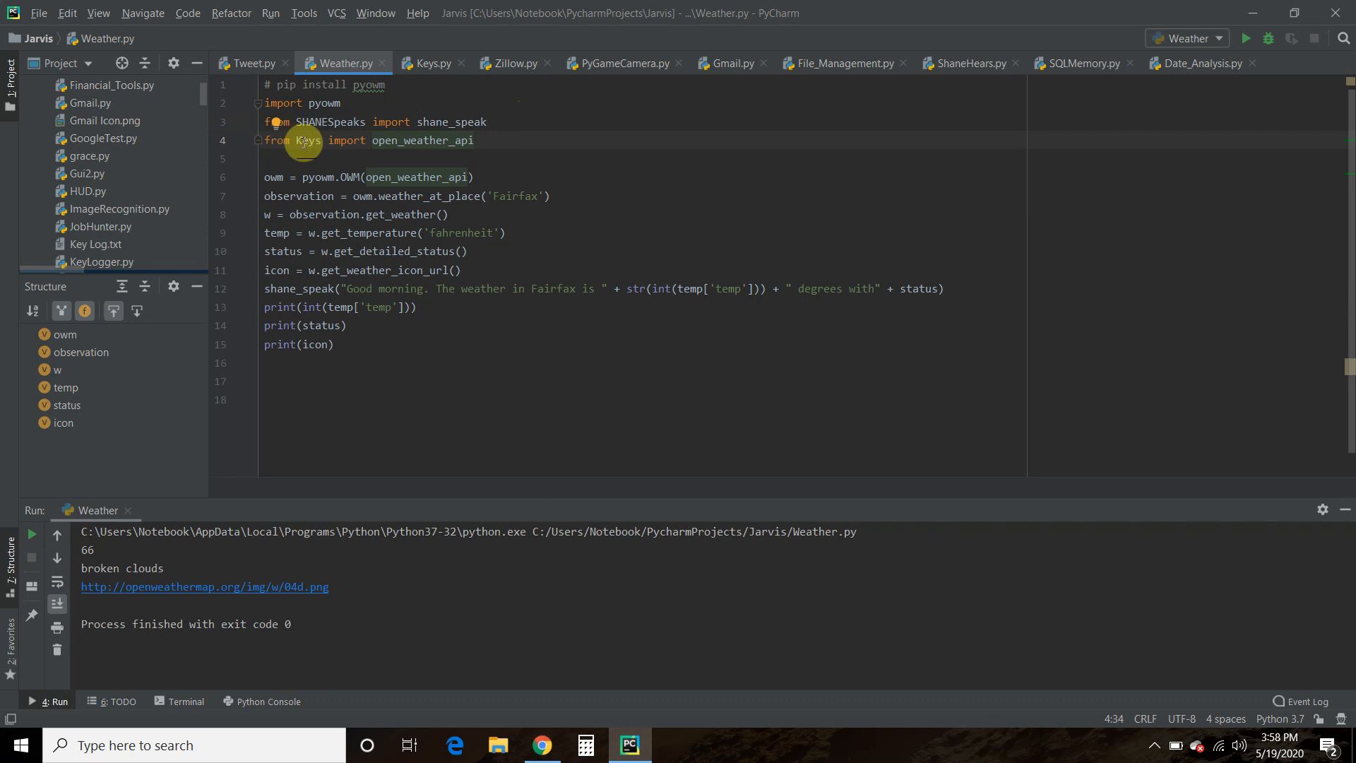
double_click(418, 177)
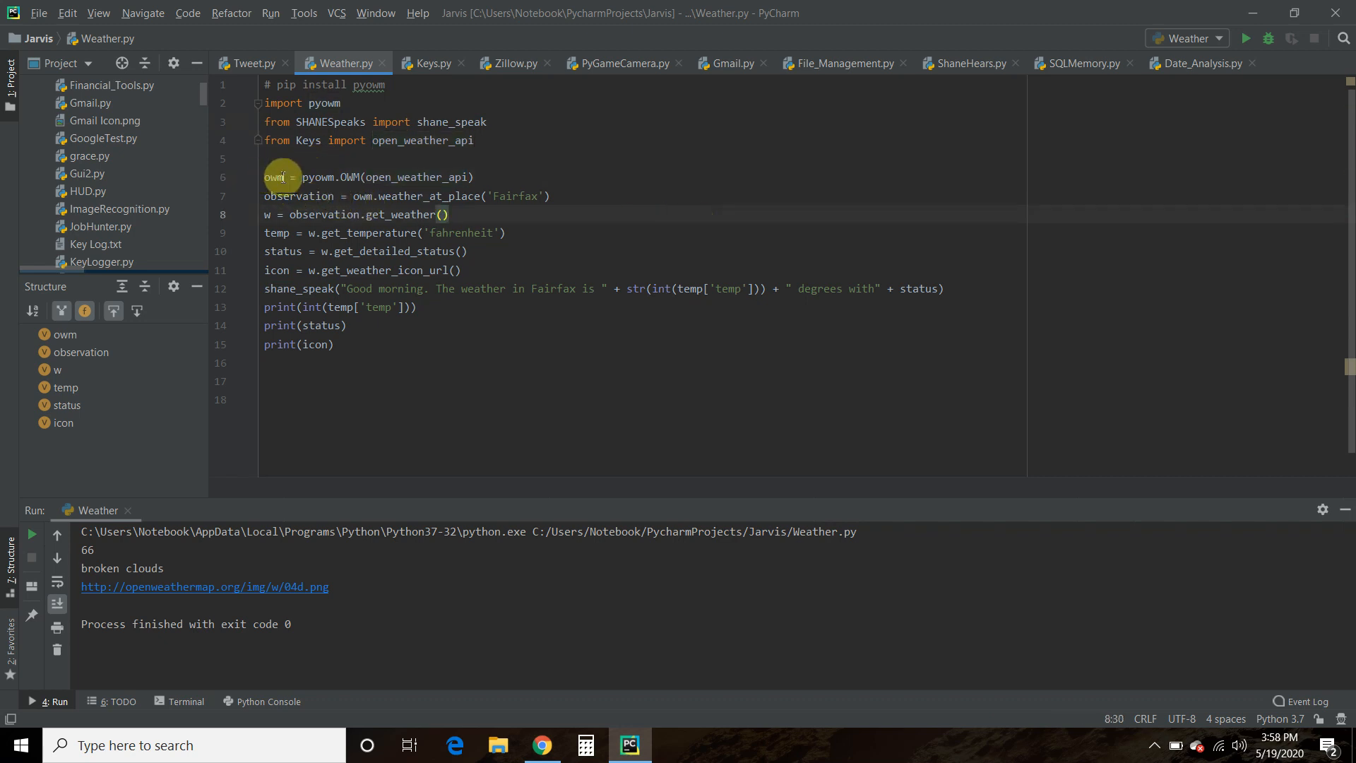
mouse_move(324, 177)
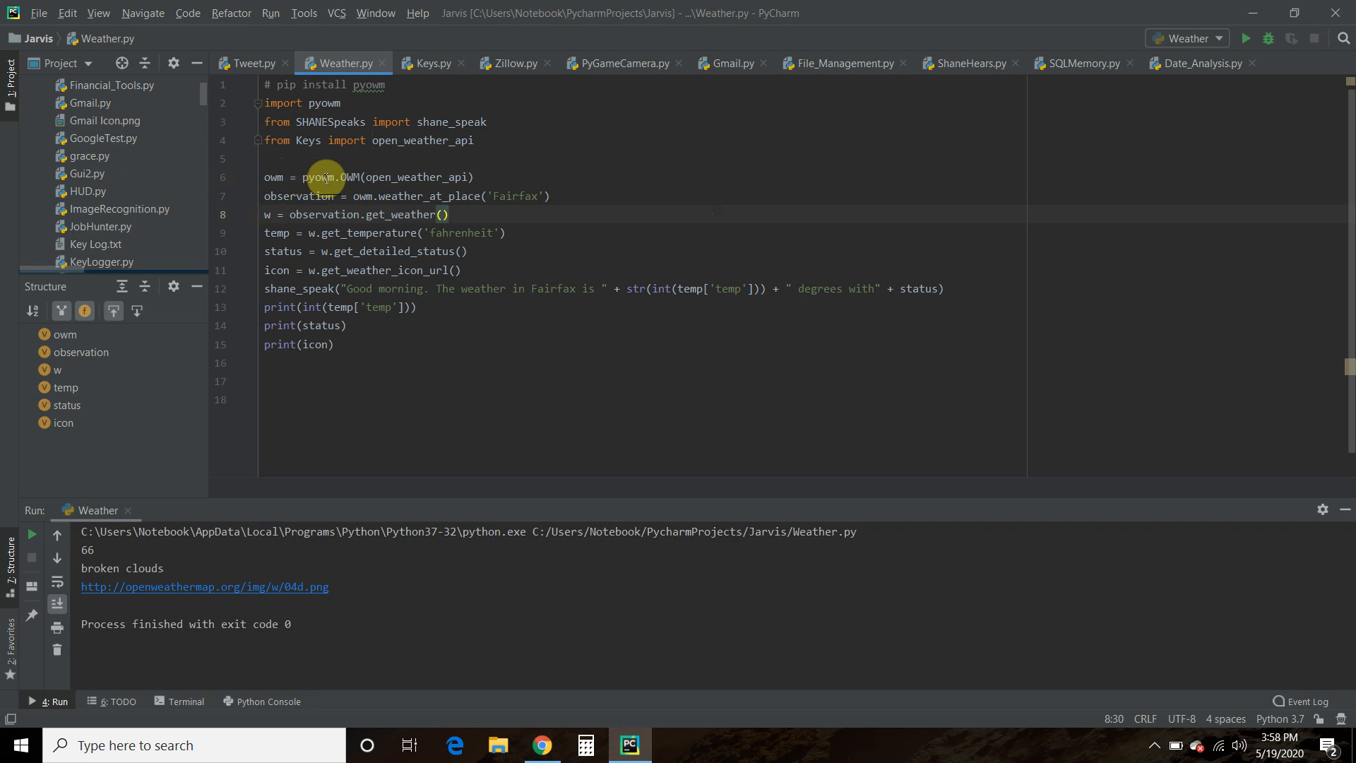
mouse_move(390, 166)
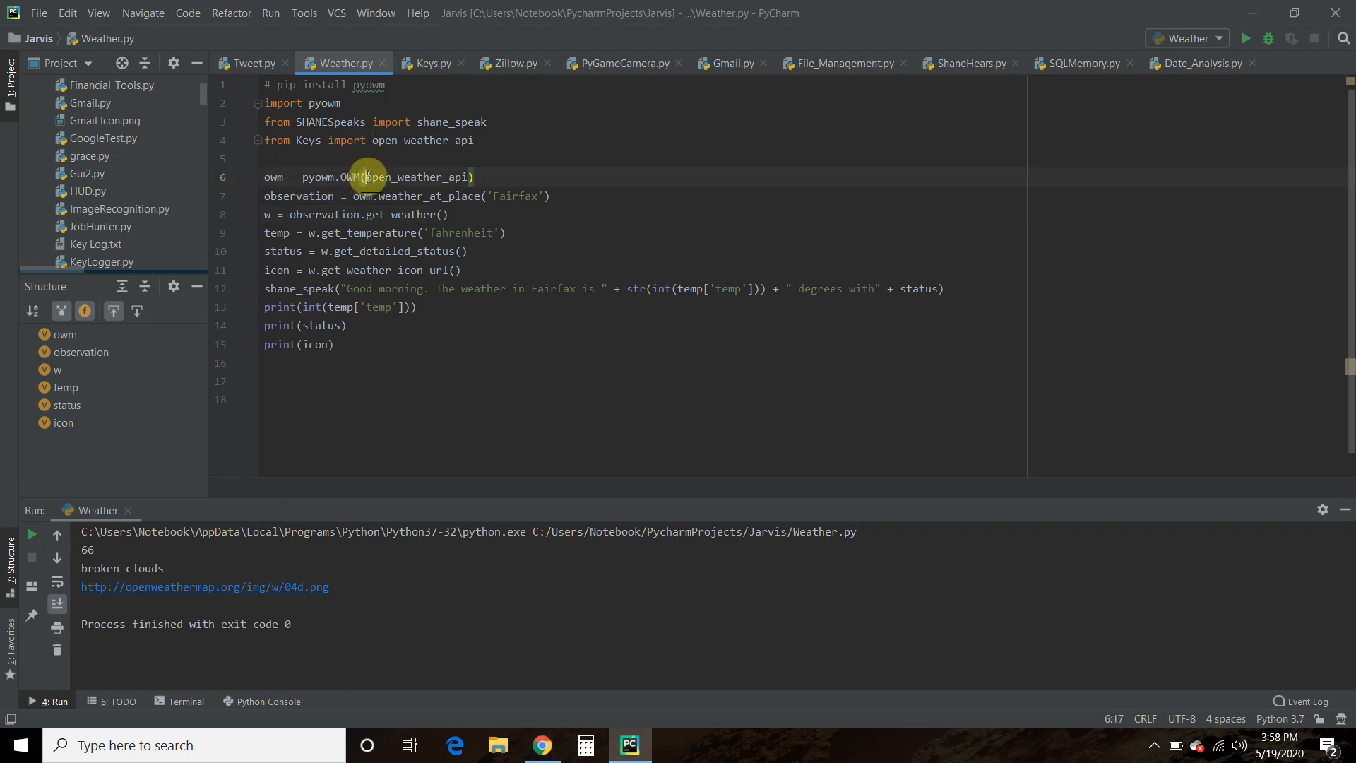
double_click(416, 178)
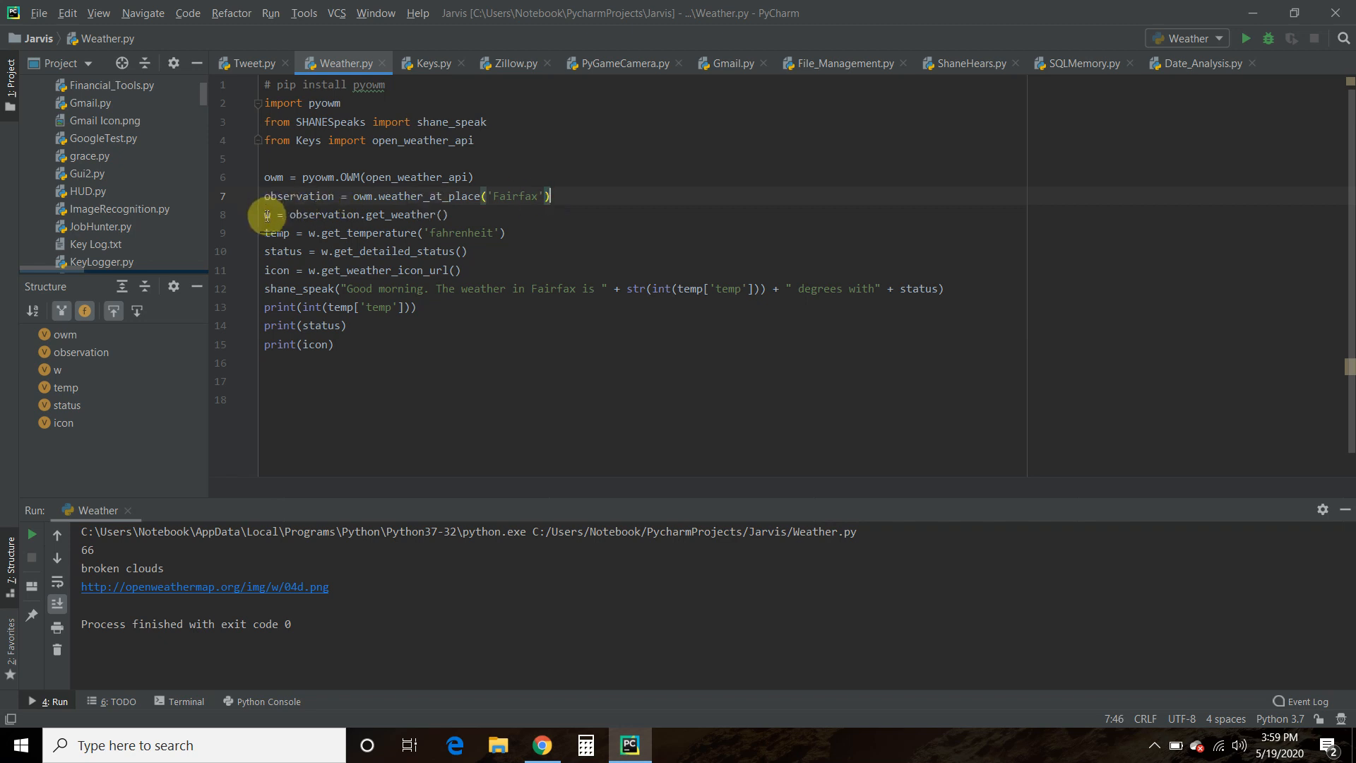
left_click(271, 215)
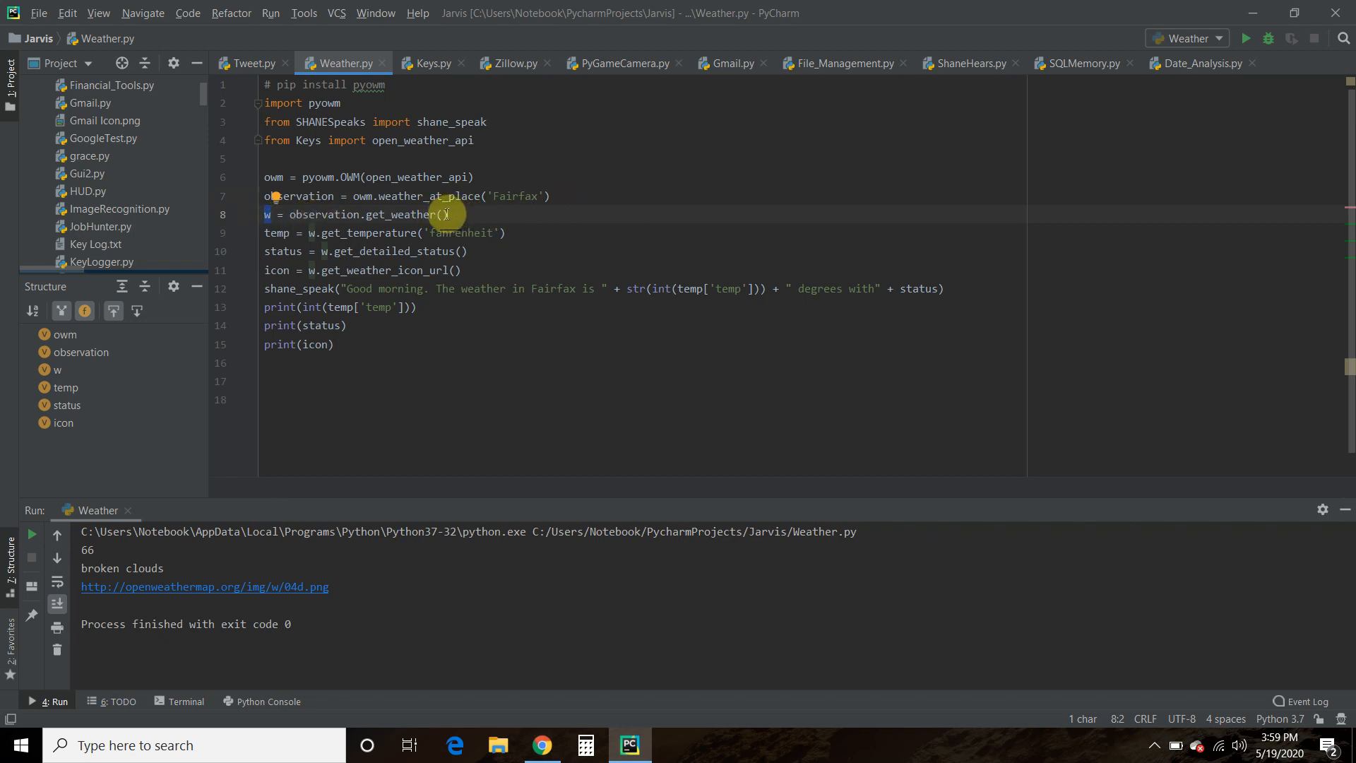
left_click(509, 233)
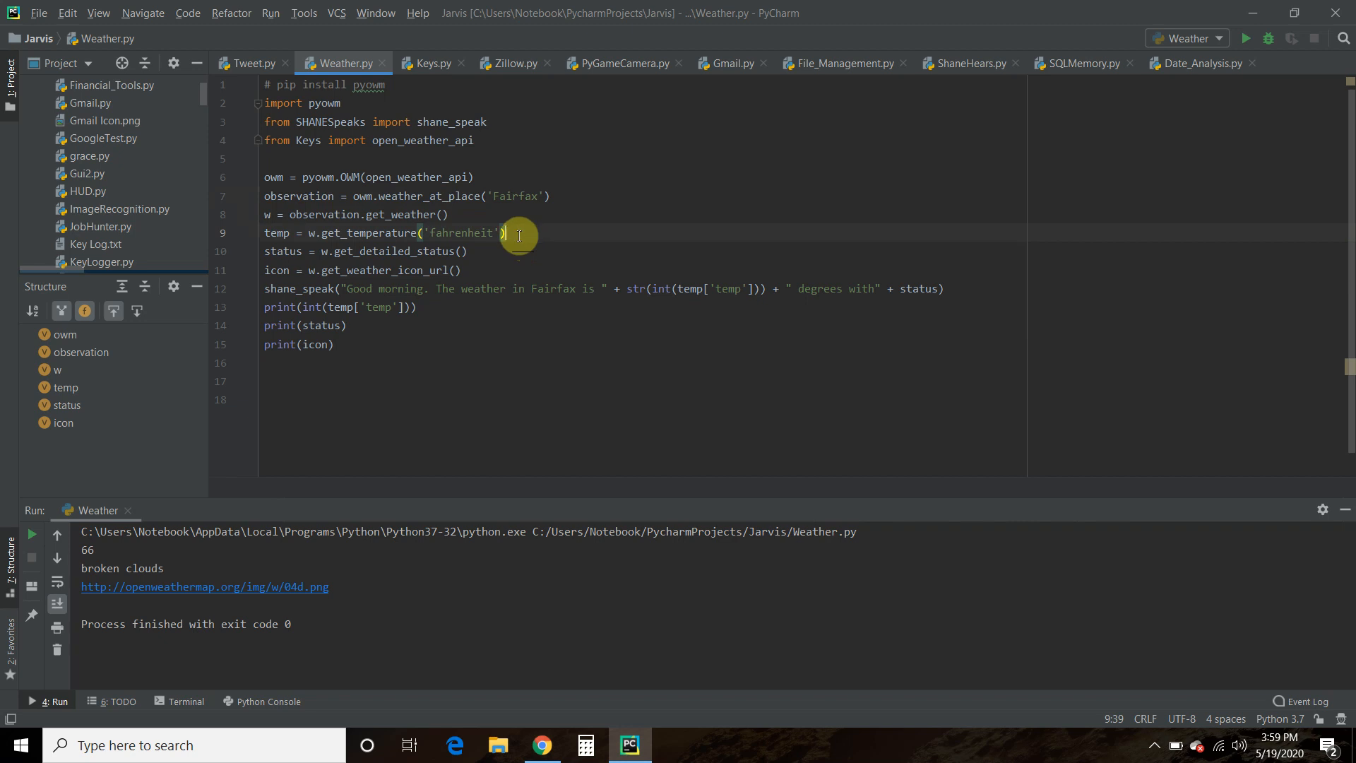
mouse_move(589, 240)
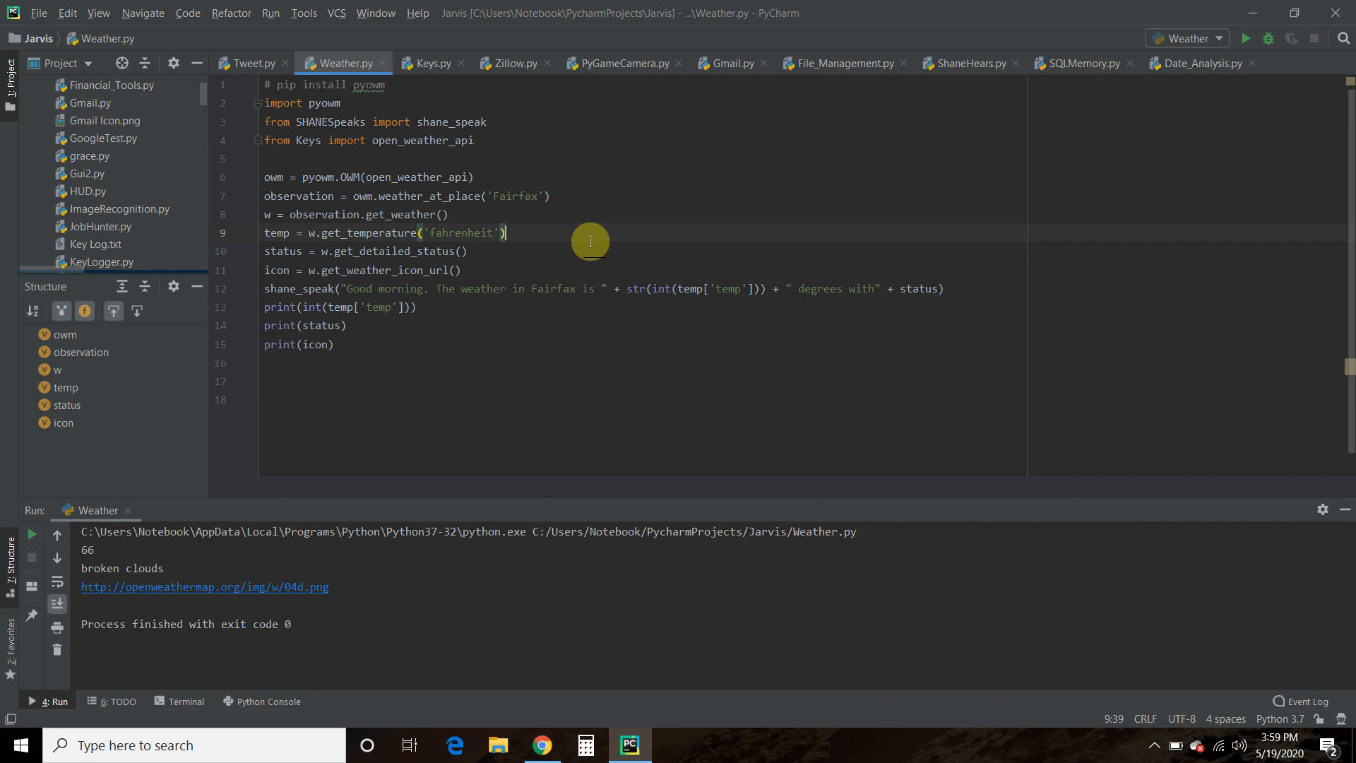
triple_click(389, 232)
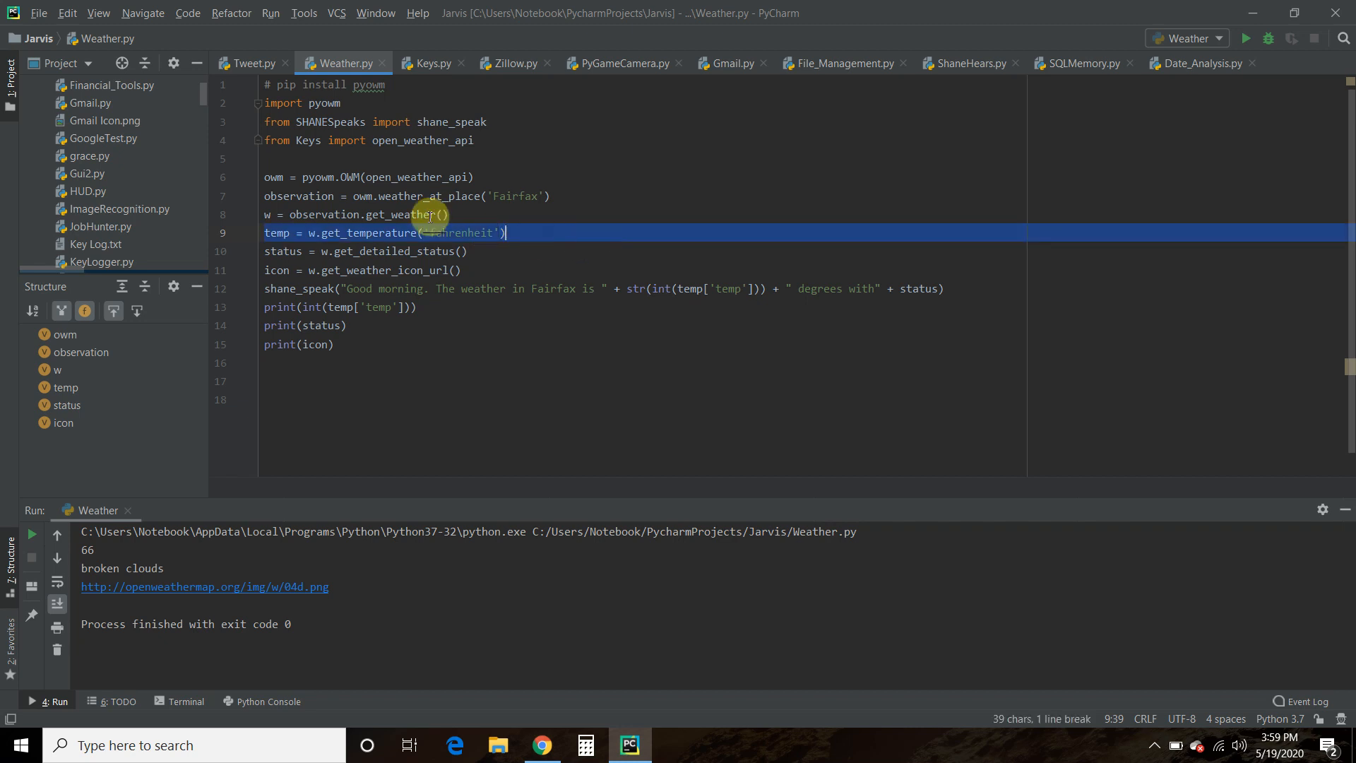
left_click(559, 236)
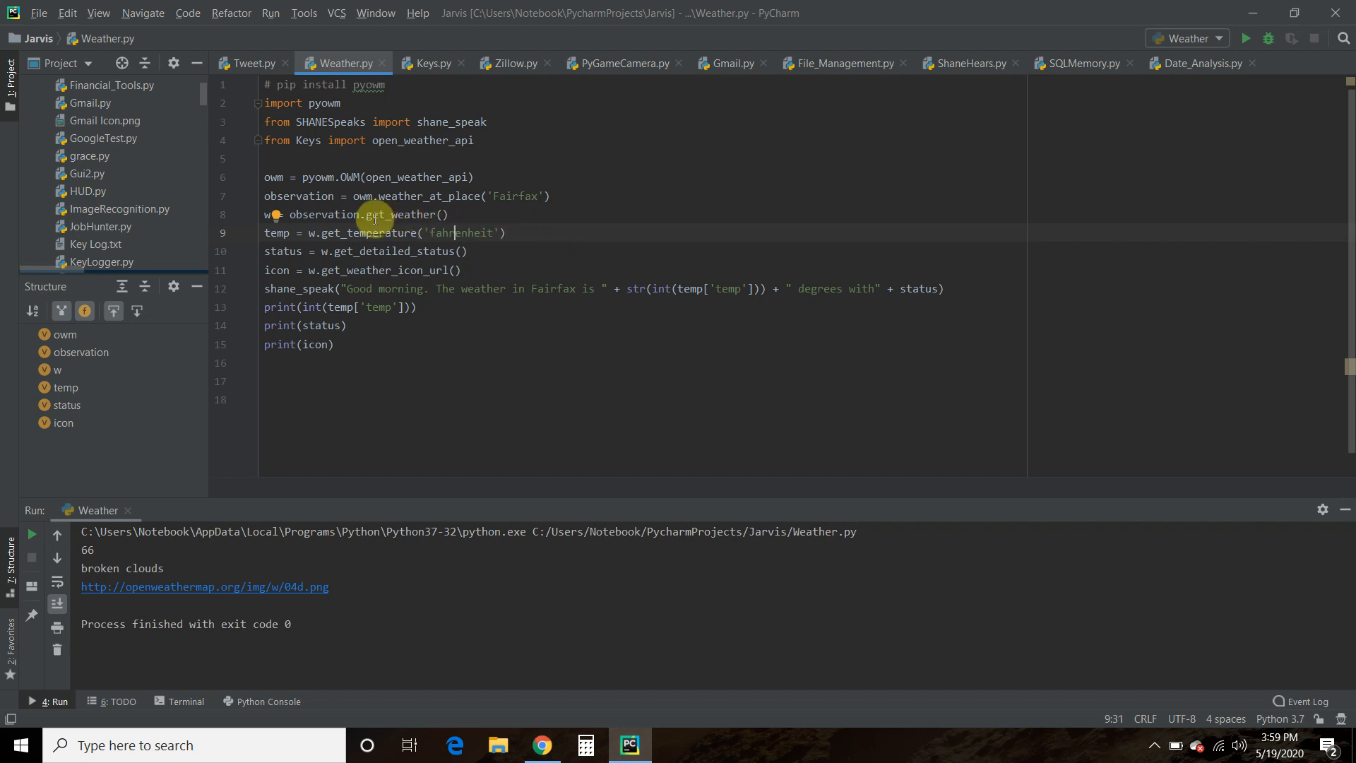
mouse_move(298, 241)
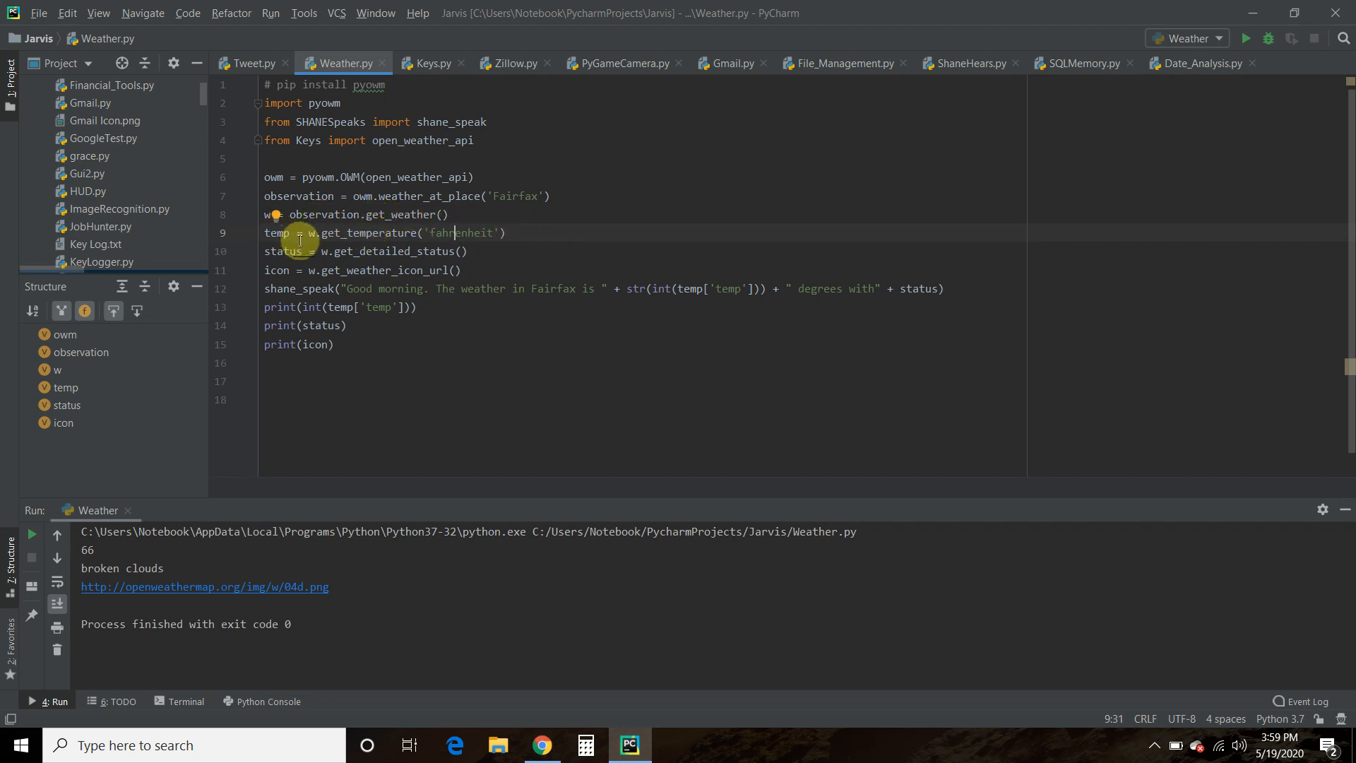
mouse_move(262, 215)
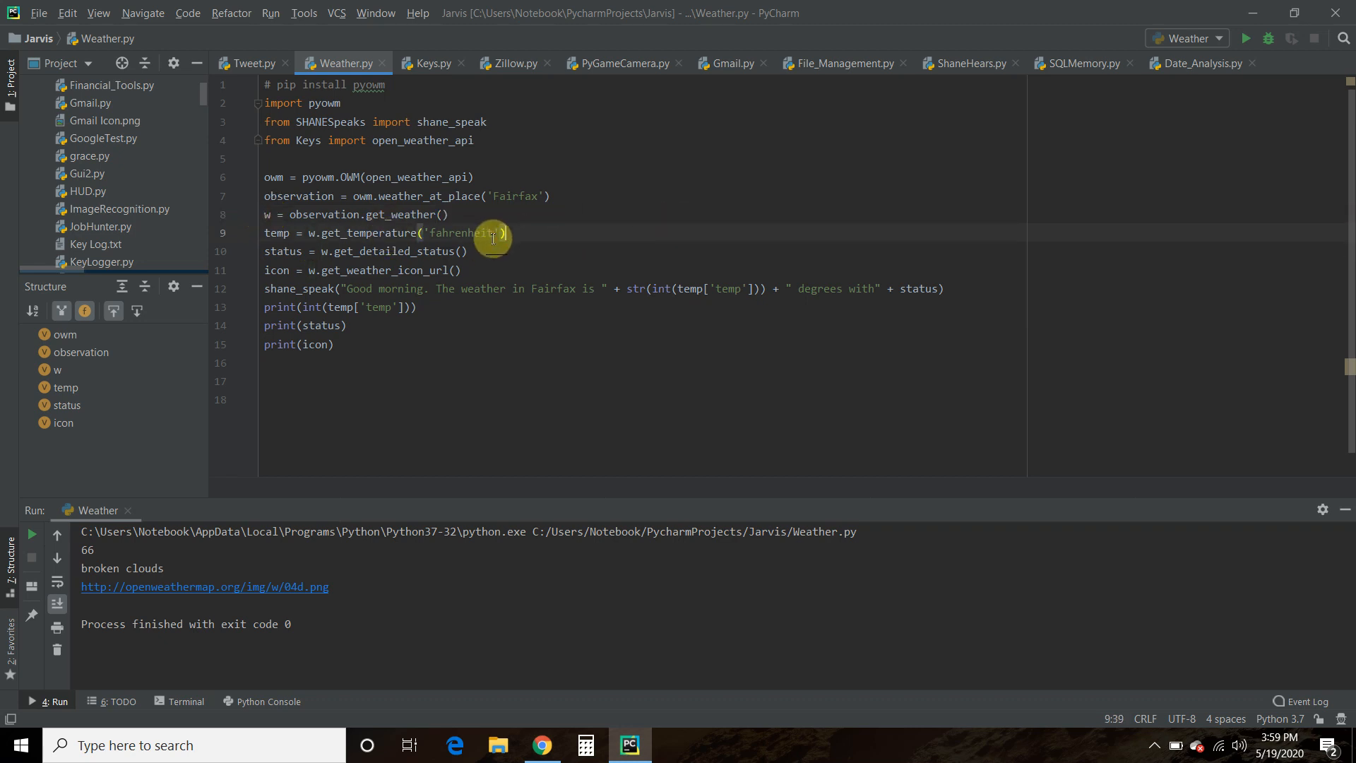
double_click(394, 251)
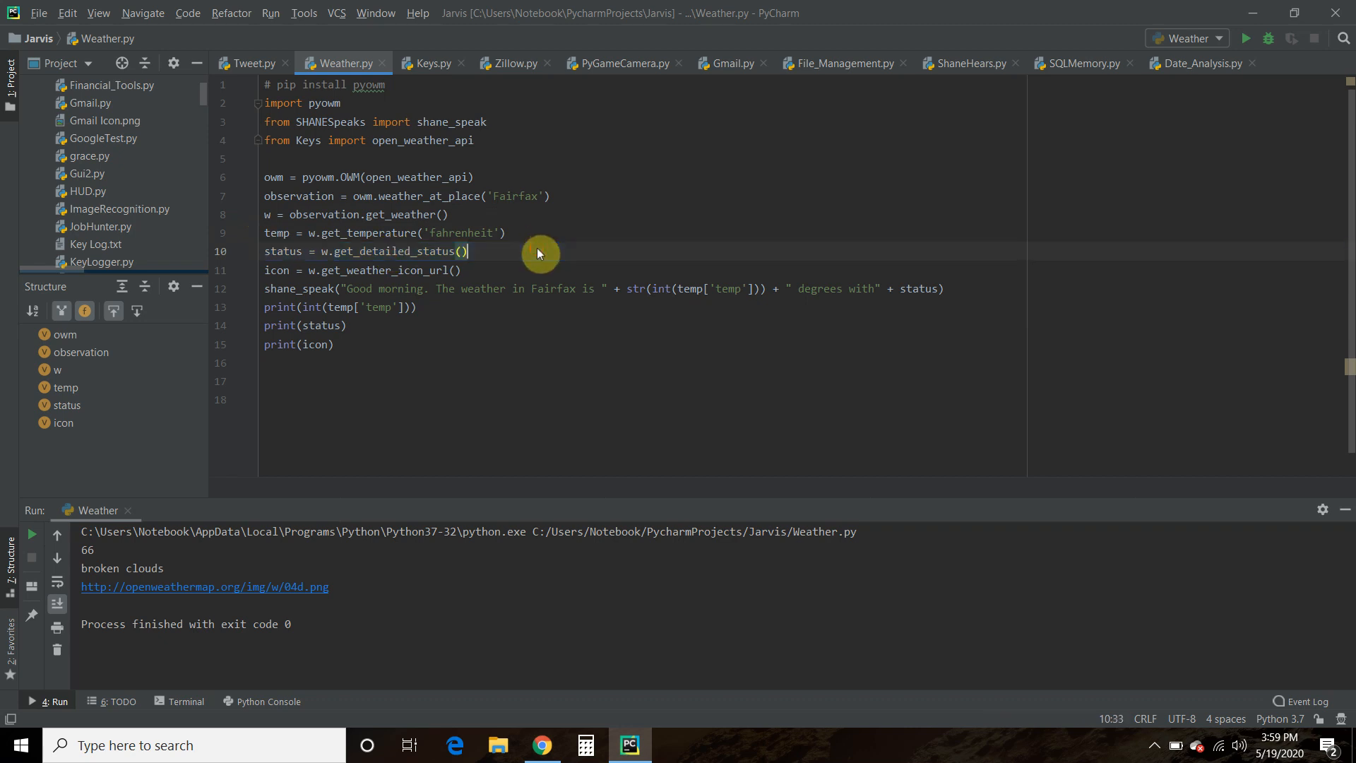
double_click(380, 269)
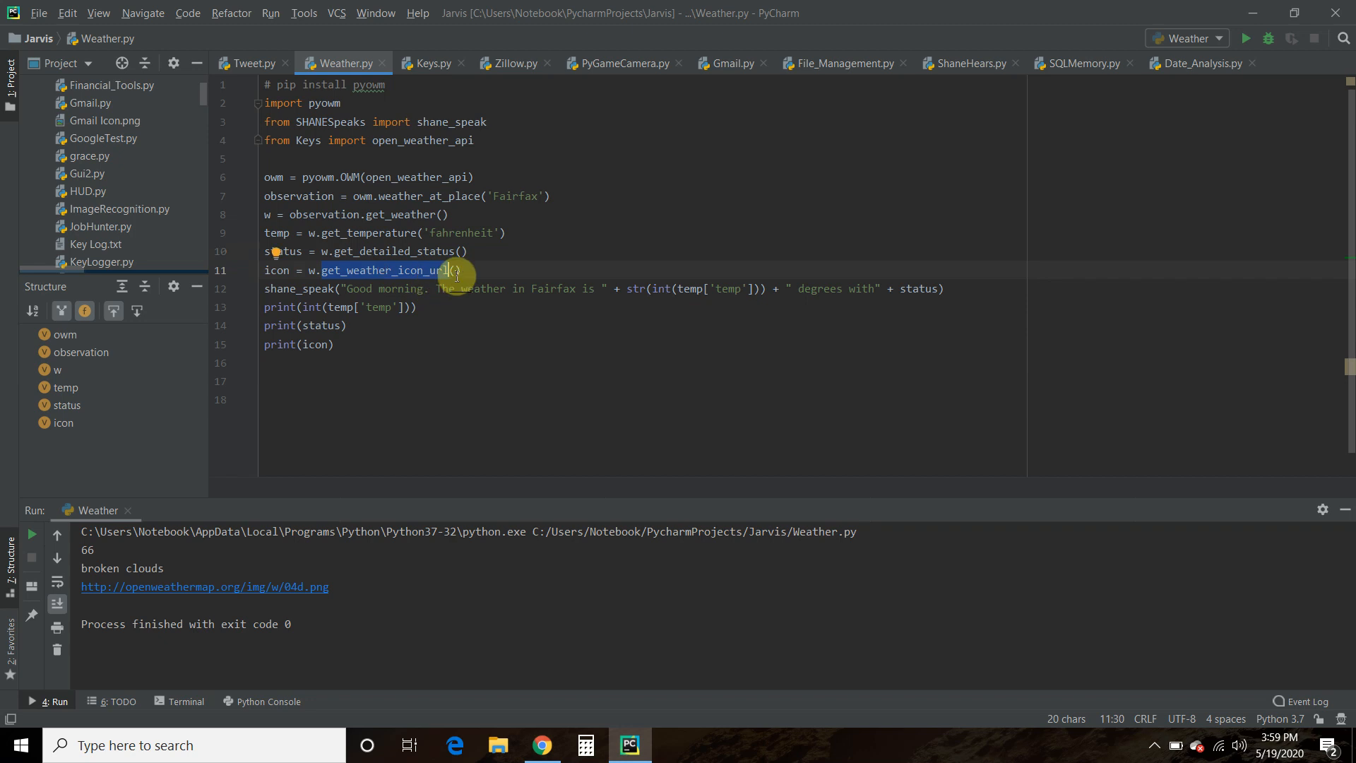
left_click(461, 270)
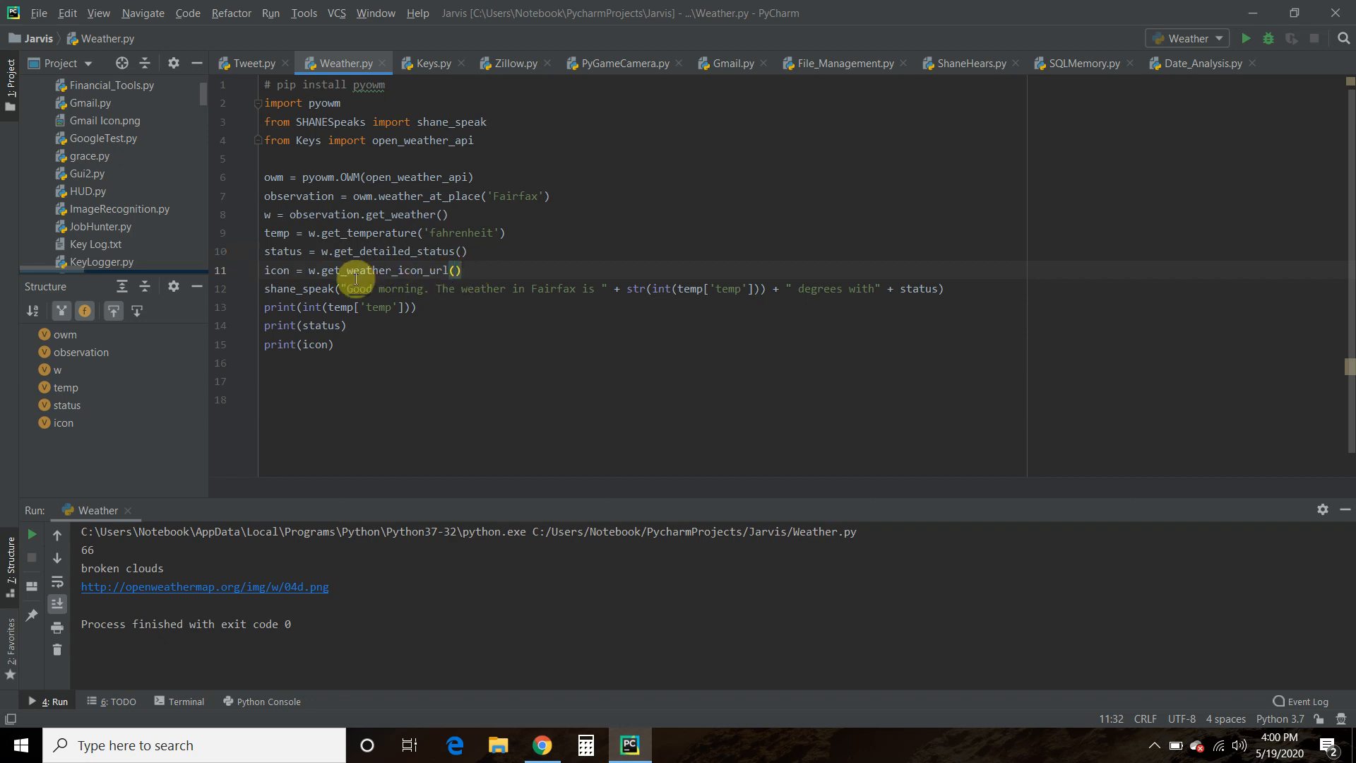
double_click(298, 288)
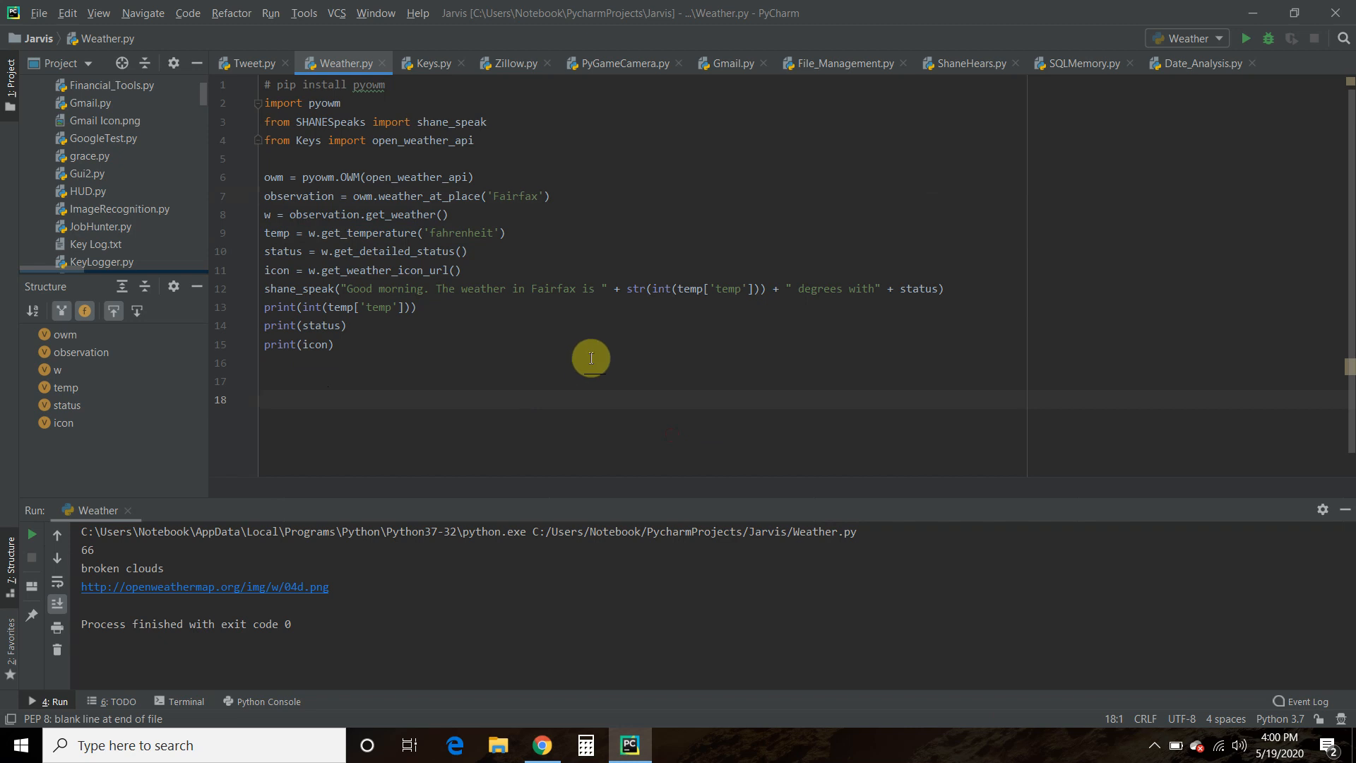
mouse_move(652, 378)
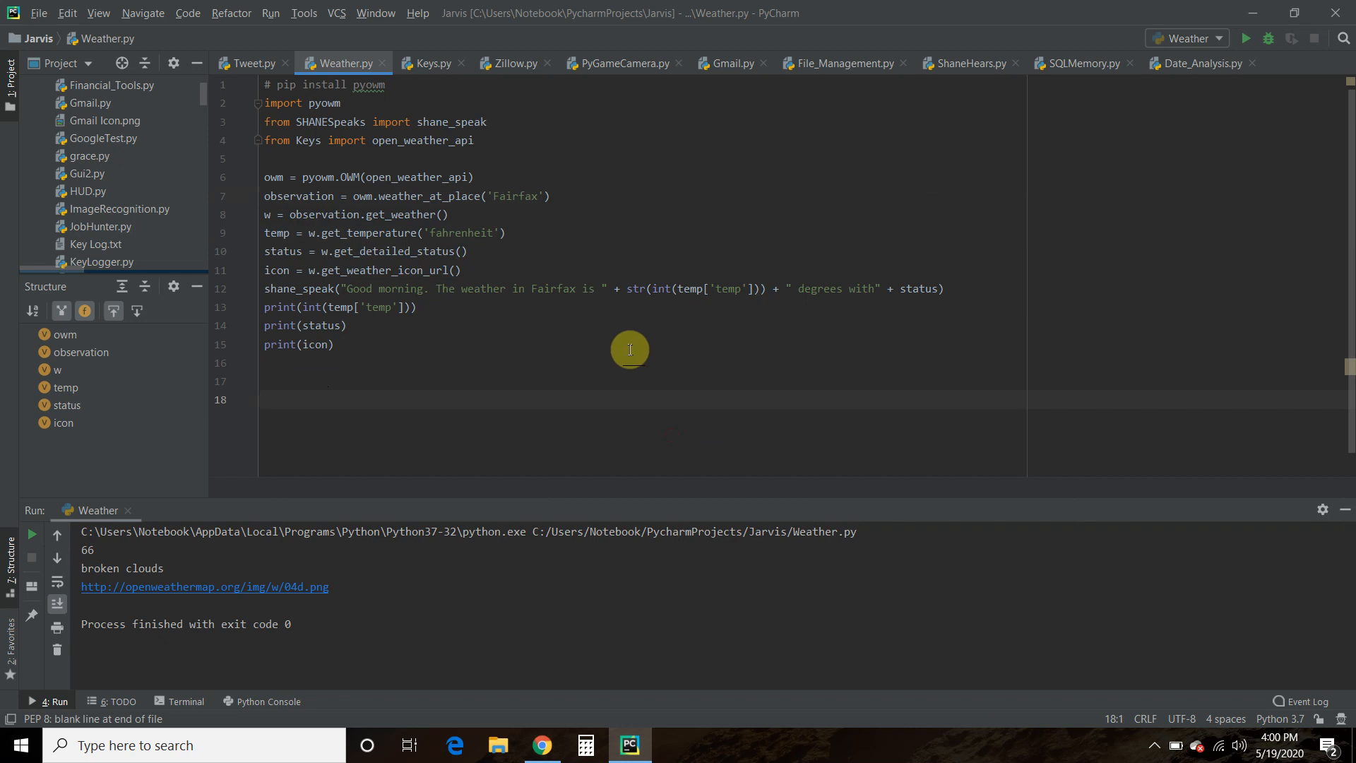
mouse_move(662, 286)
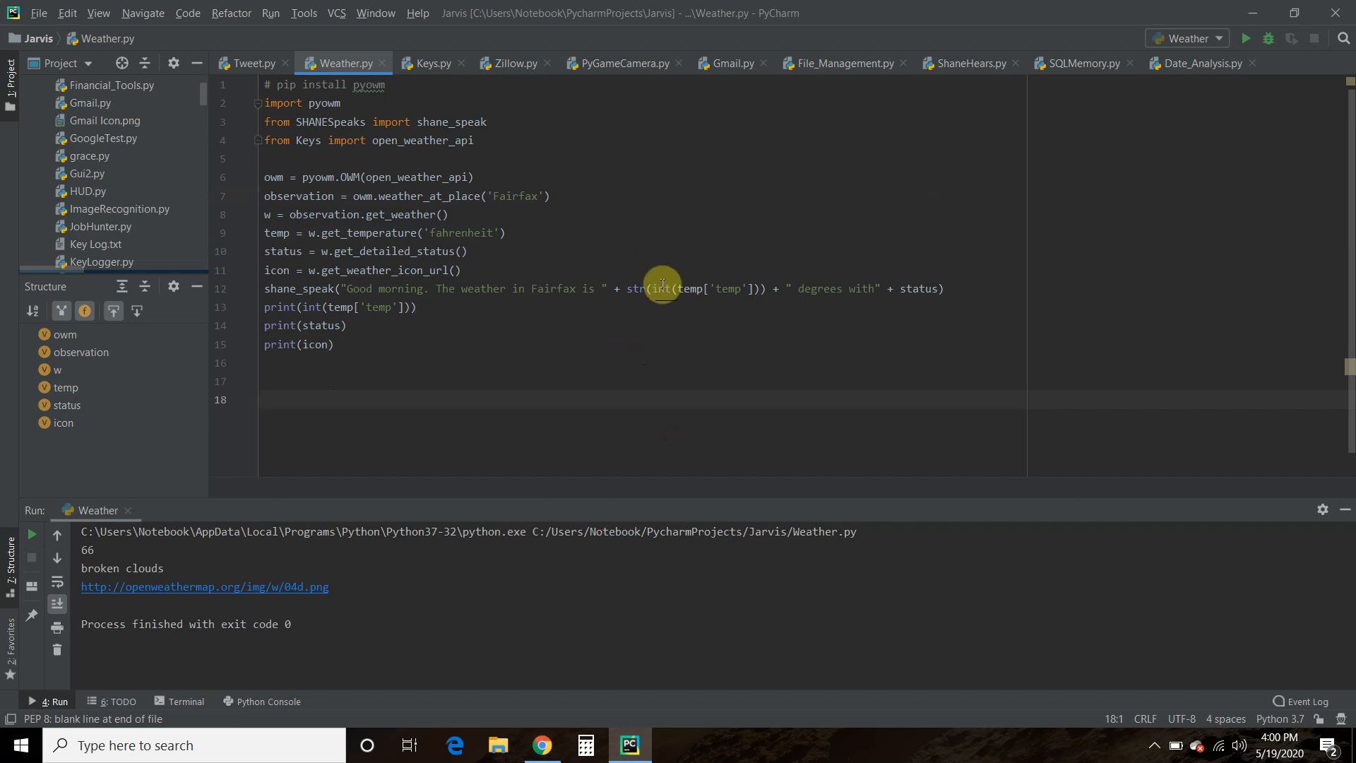
left_click(657, 288)
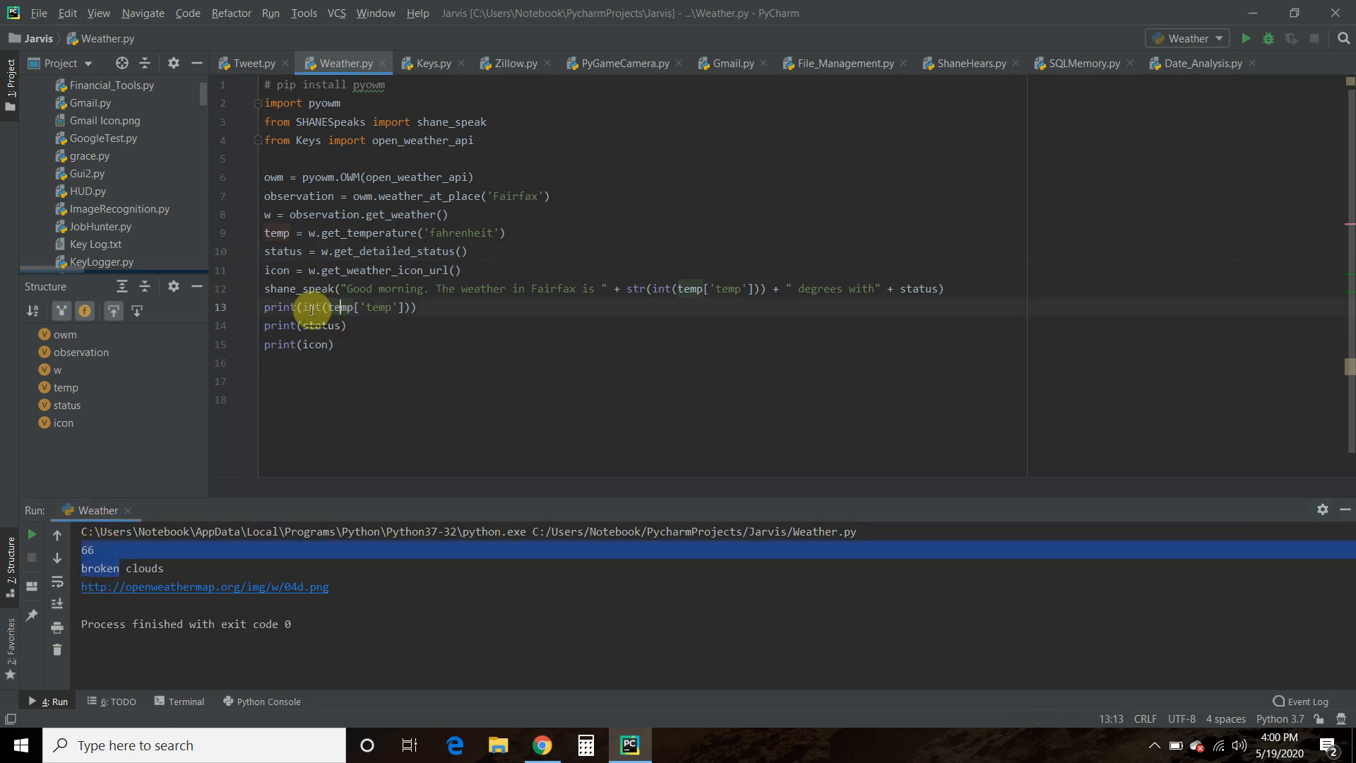
double_click(311, 307)
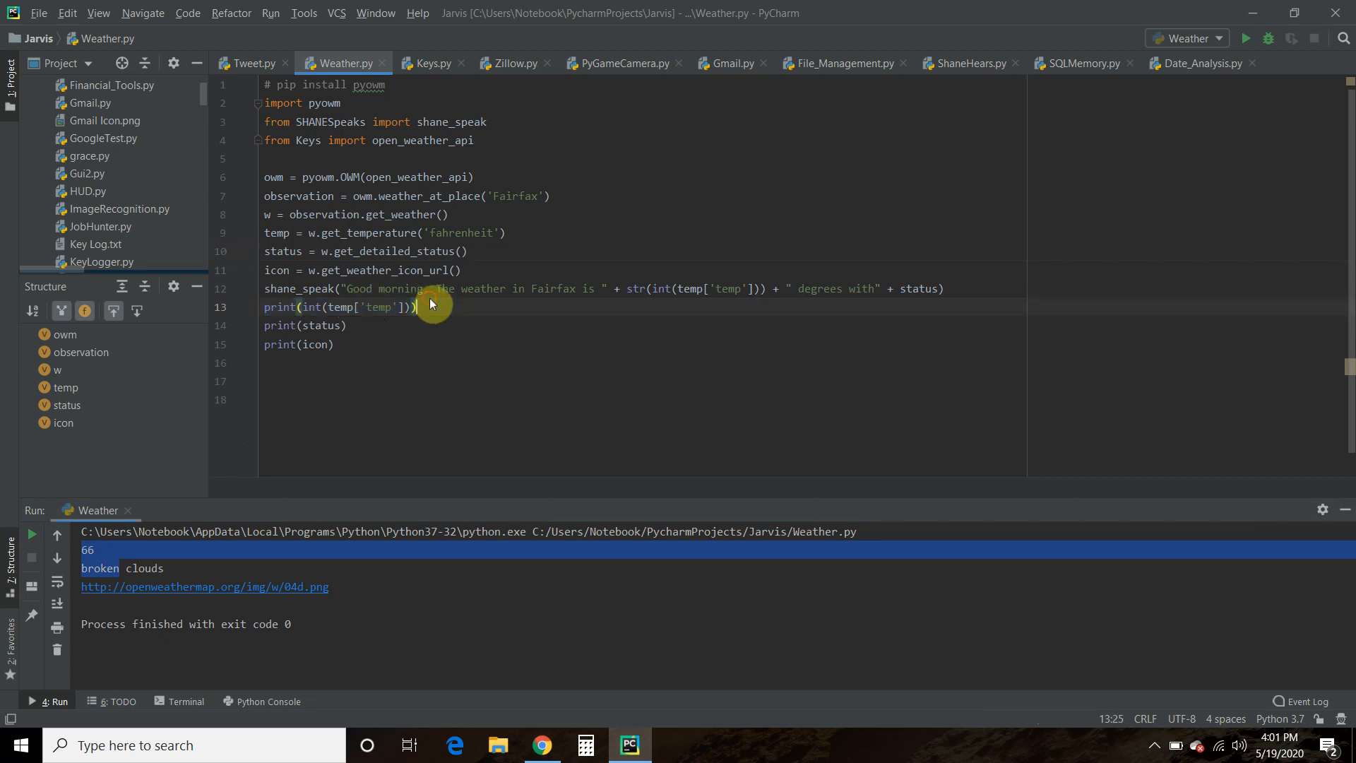
mouse_move(266, 297)
type("print")
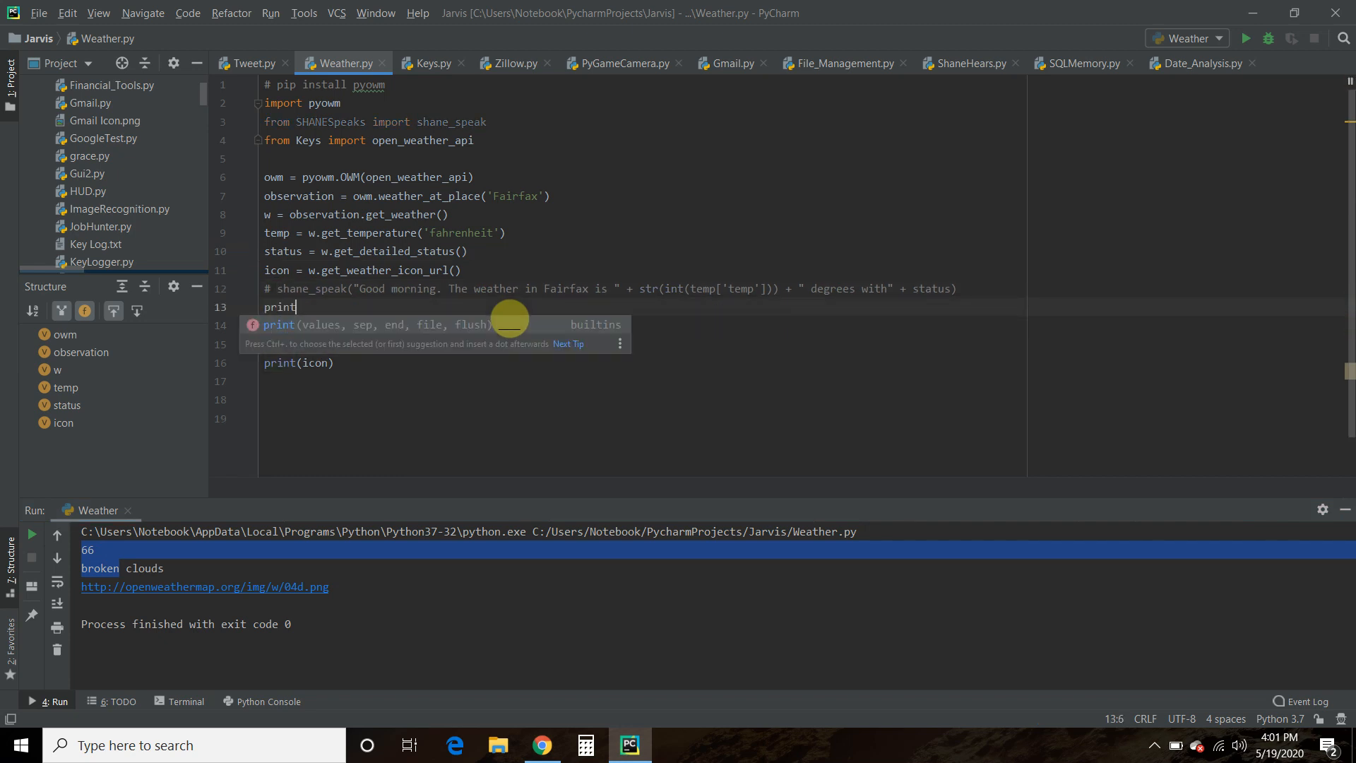
- Print the raw object w with other prints commented out, showing broken clouds
type("(w)")
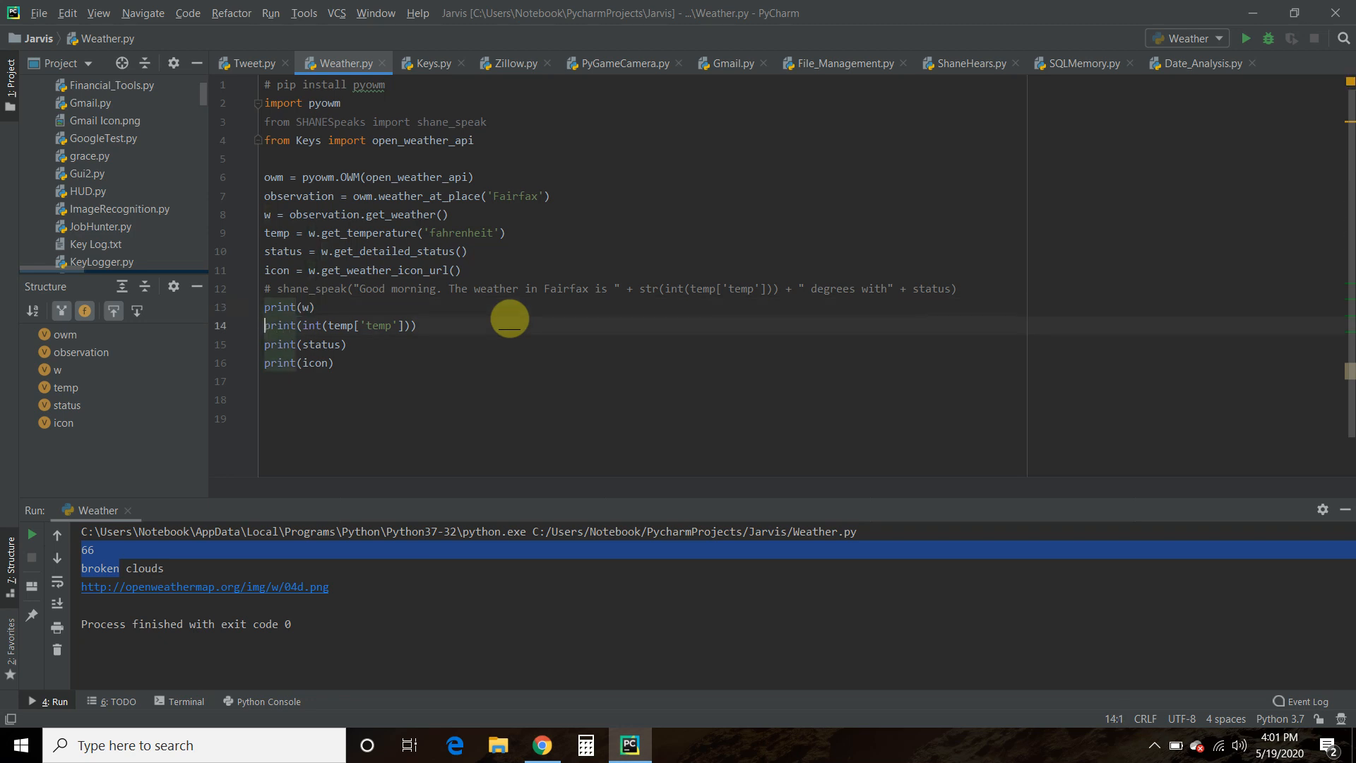
key("ctrl+/")
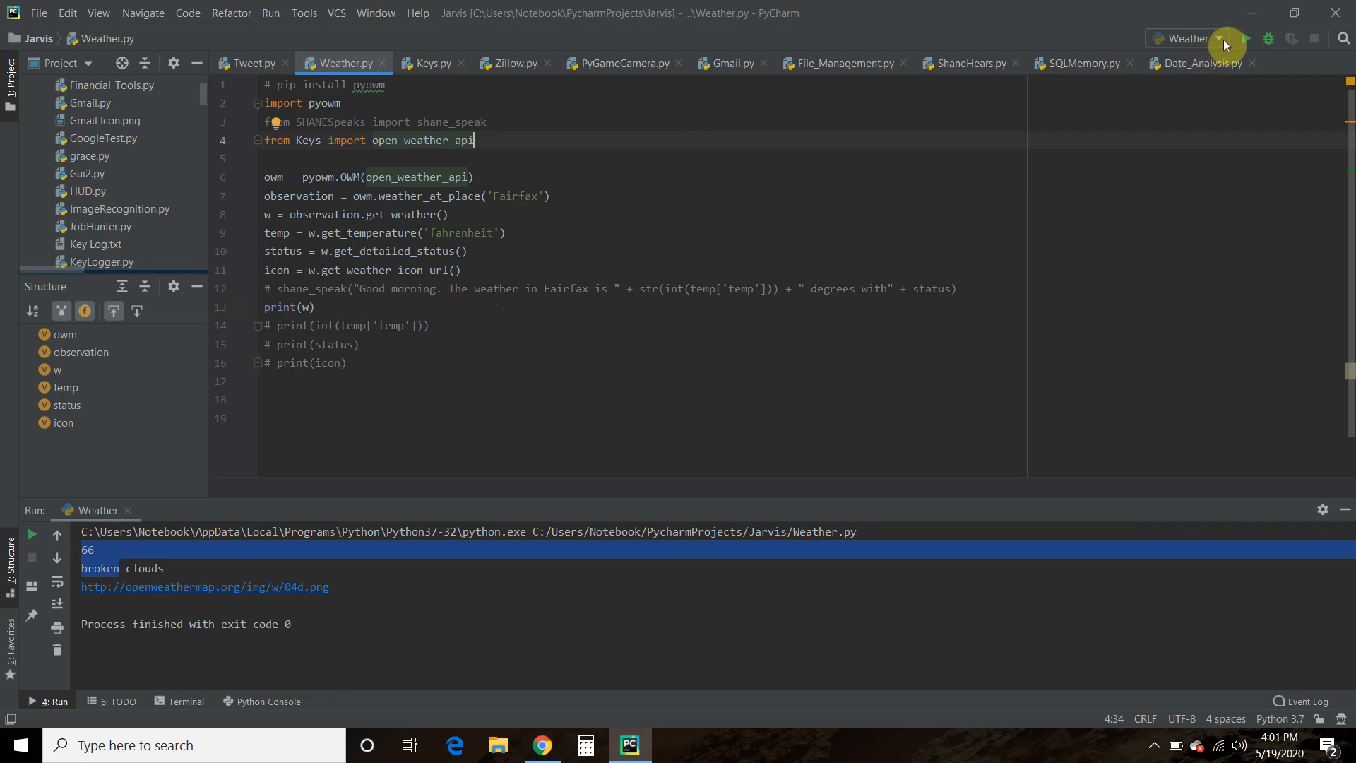
left_click(1247, 38)
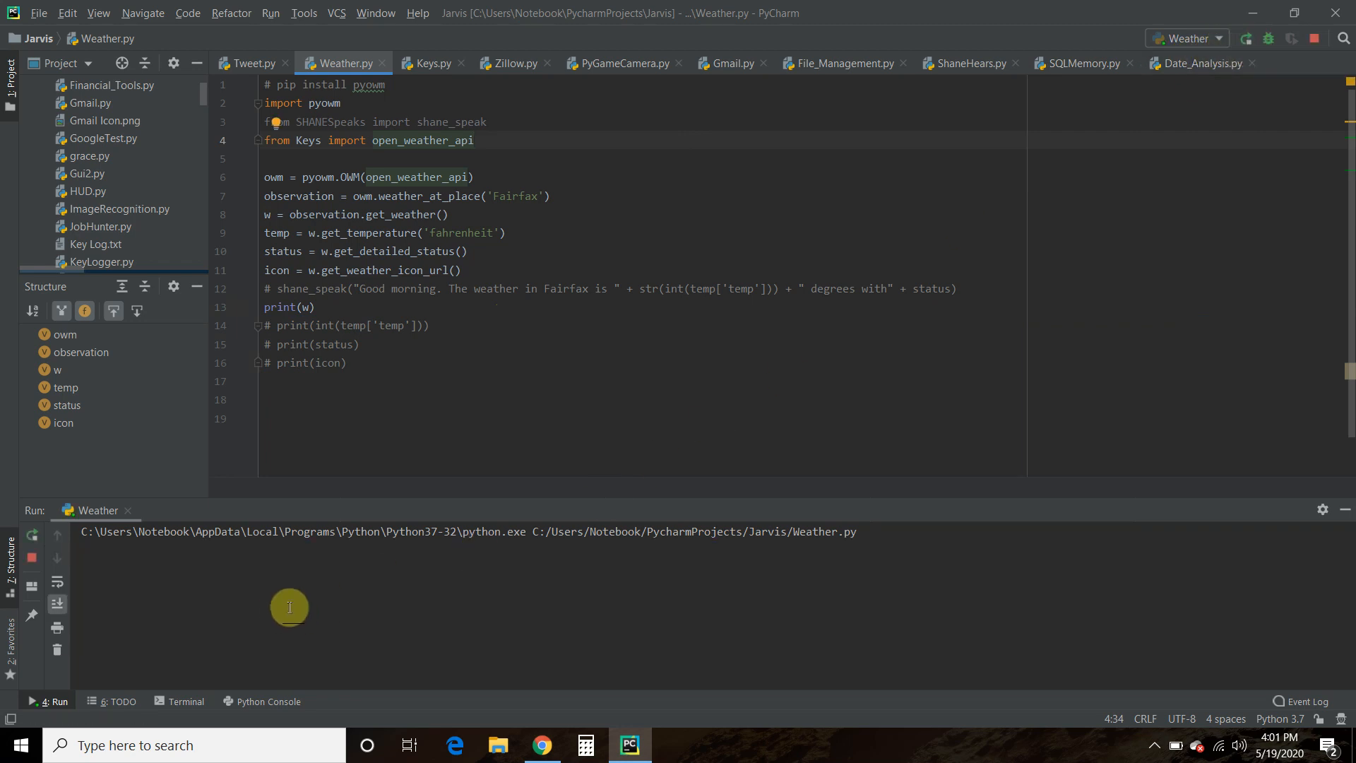
left_click(1244, 38)
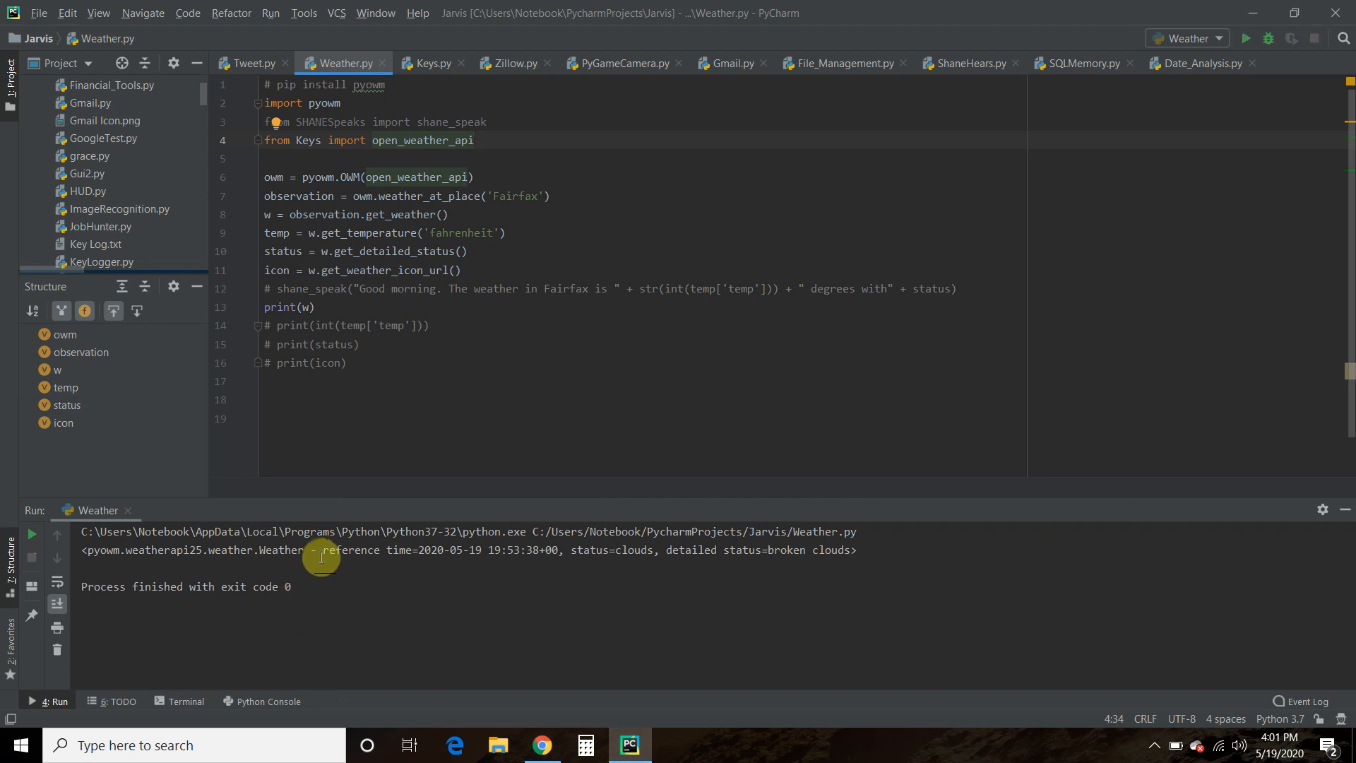
mouse_move(591, 560)
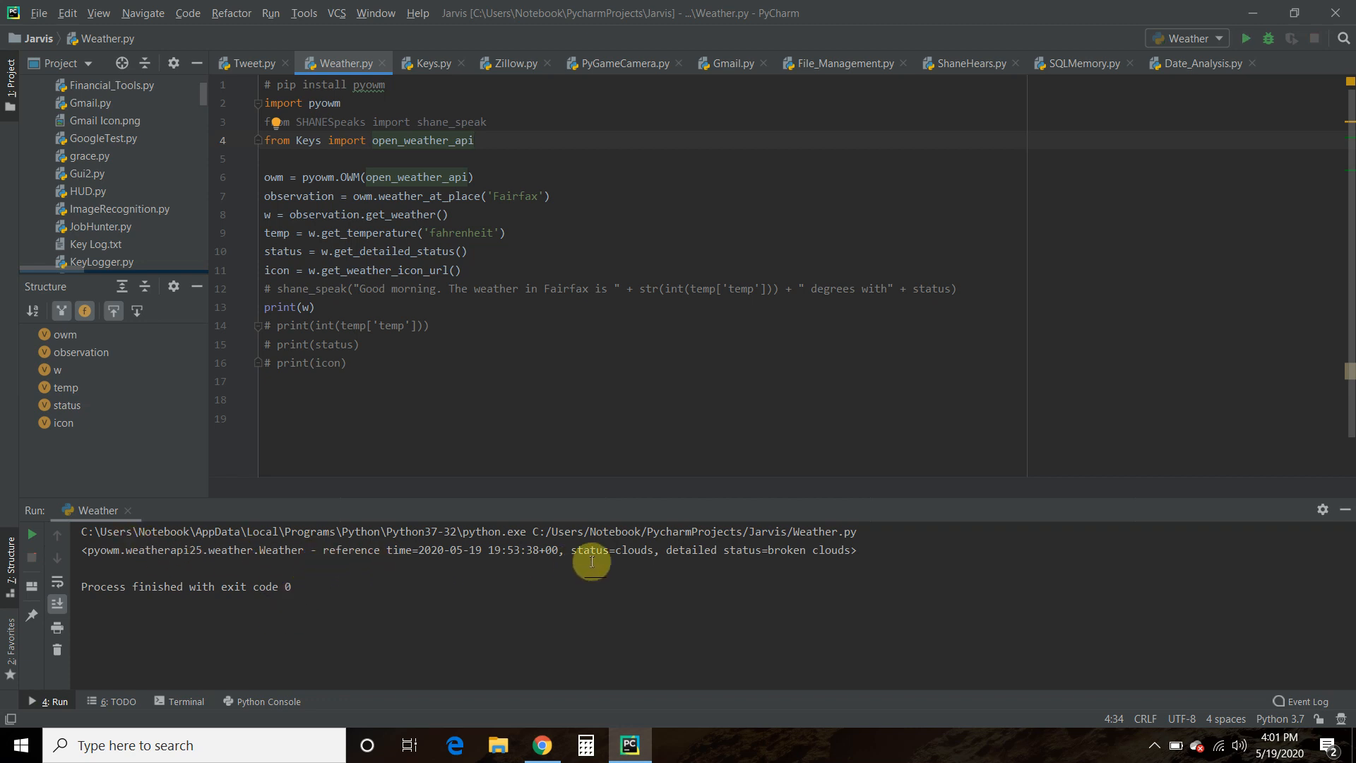
mouse_move(873, 550)
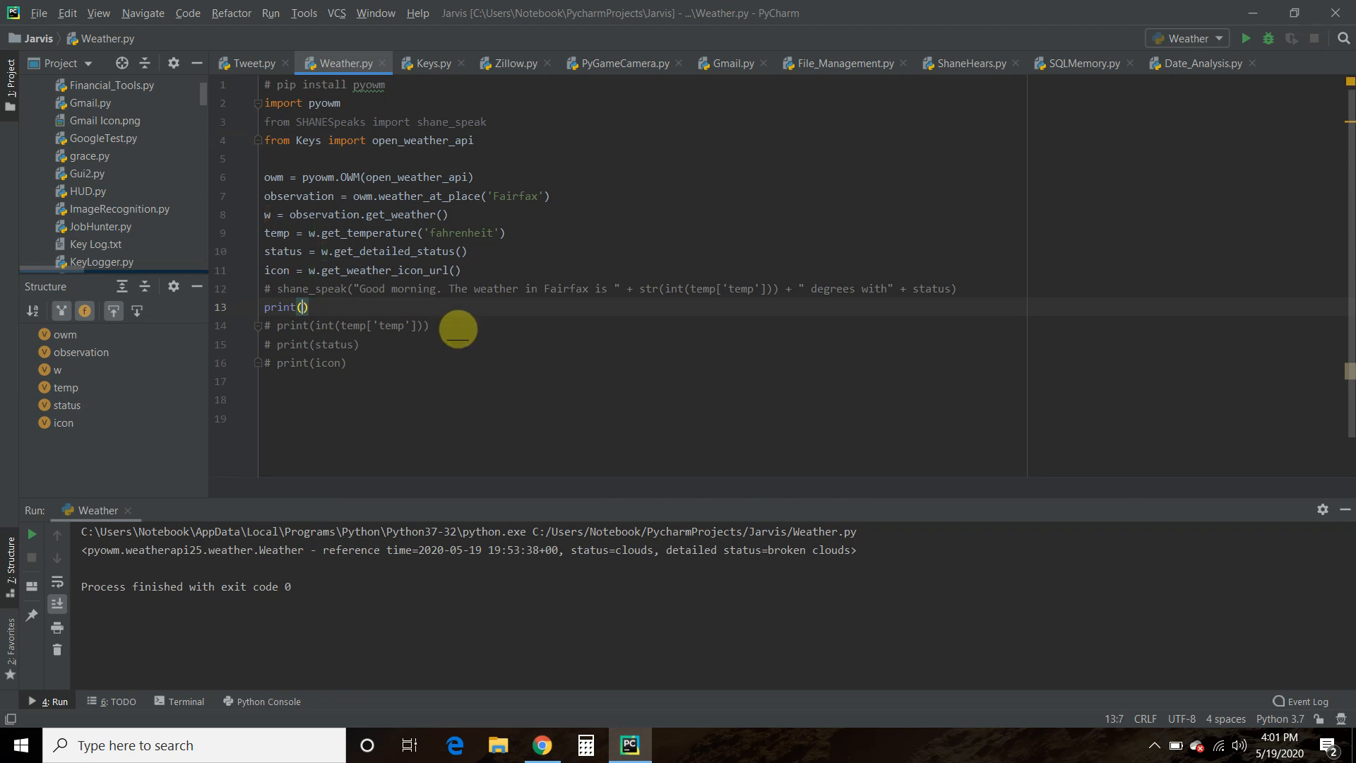
- Print temp to show the 66.49°F dictionary, then uncomment the temperature, status and icon prints
type("temp")
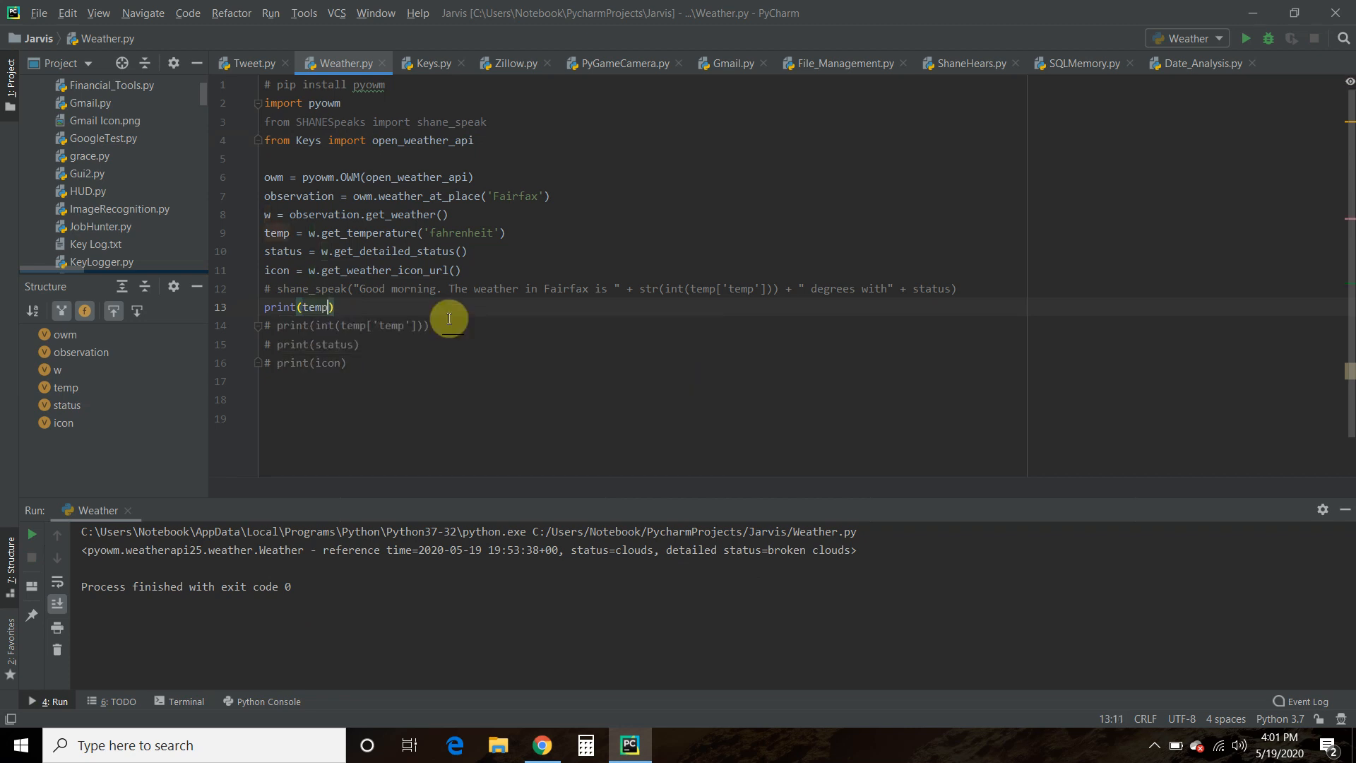
mouse_move(1247, 45)
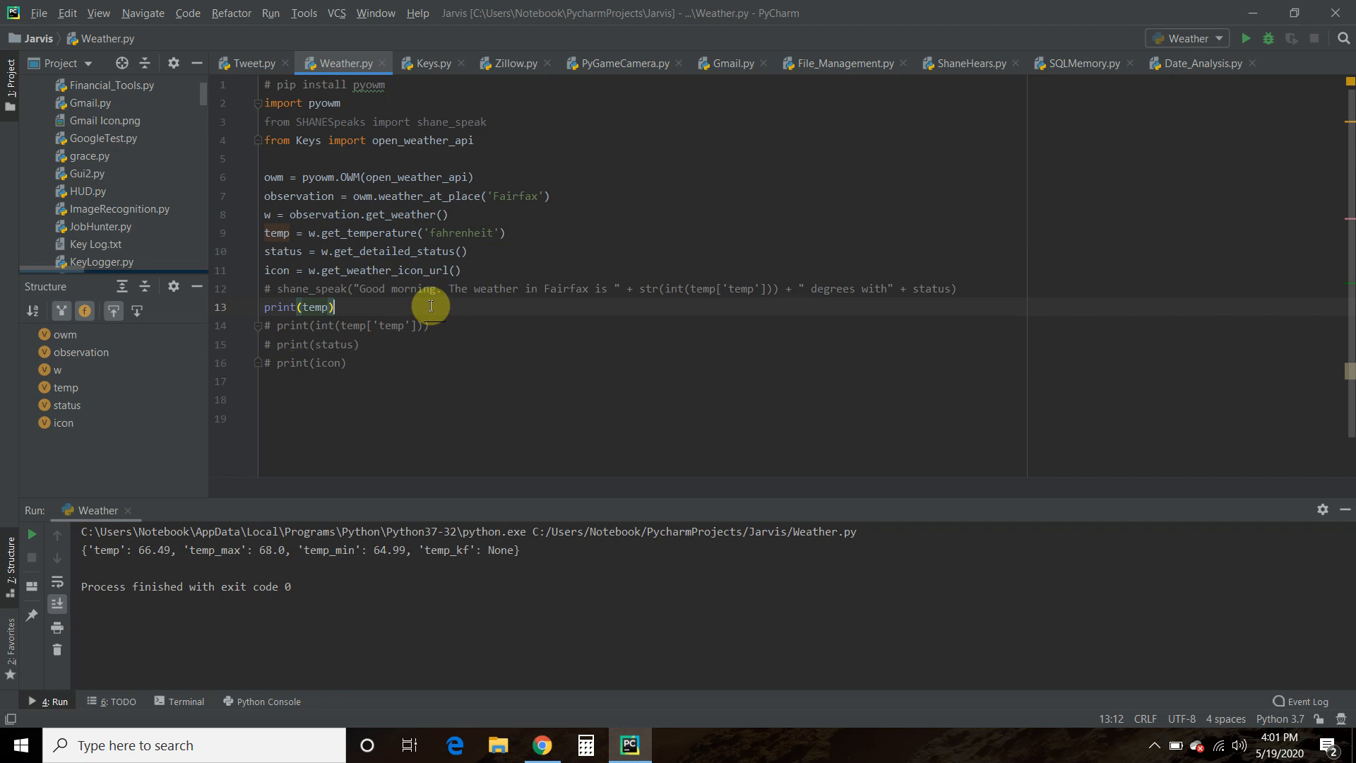
key("ctrl+shift+k")
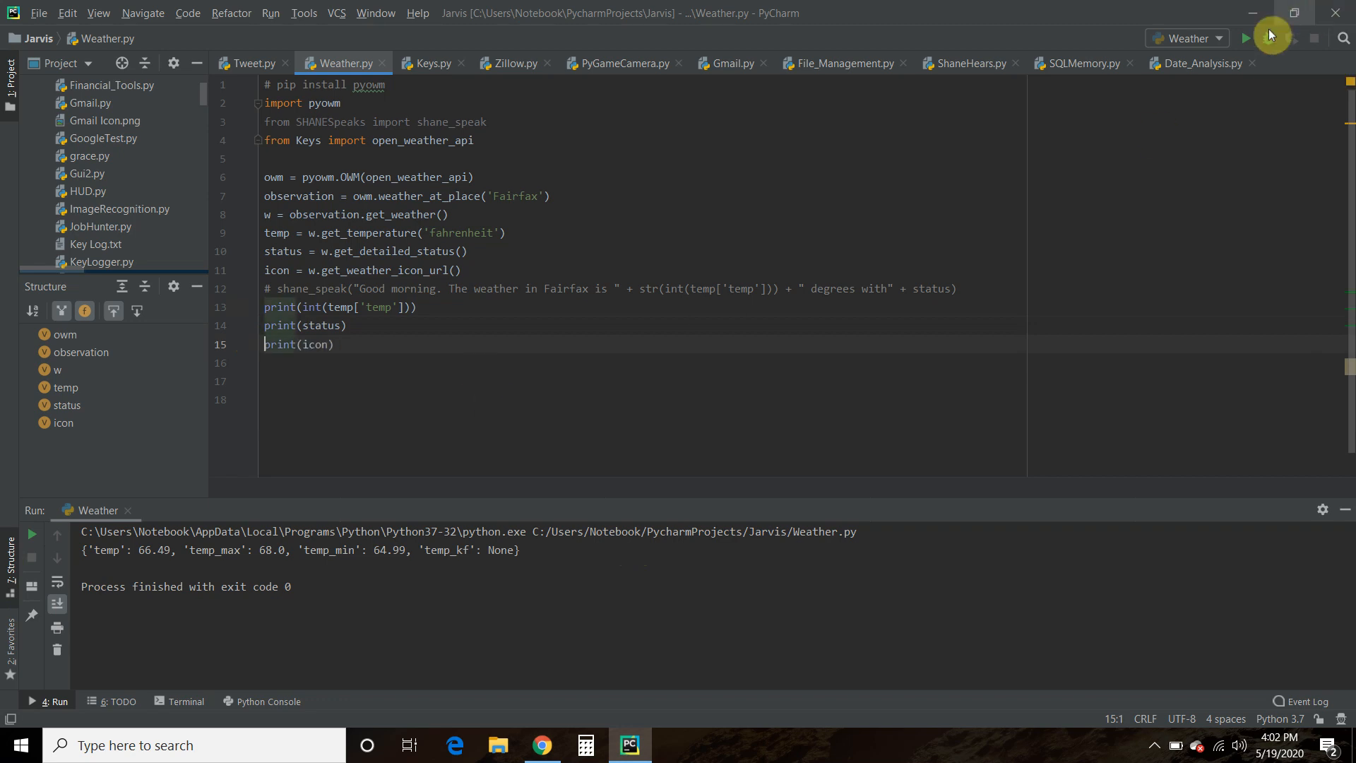
- Rerun to print 66, broken clouds and the icon URL, and open that 04d icon link
left_click(1244, 38)
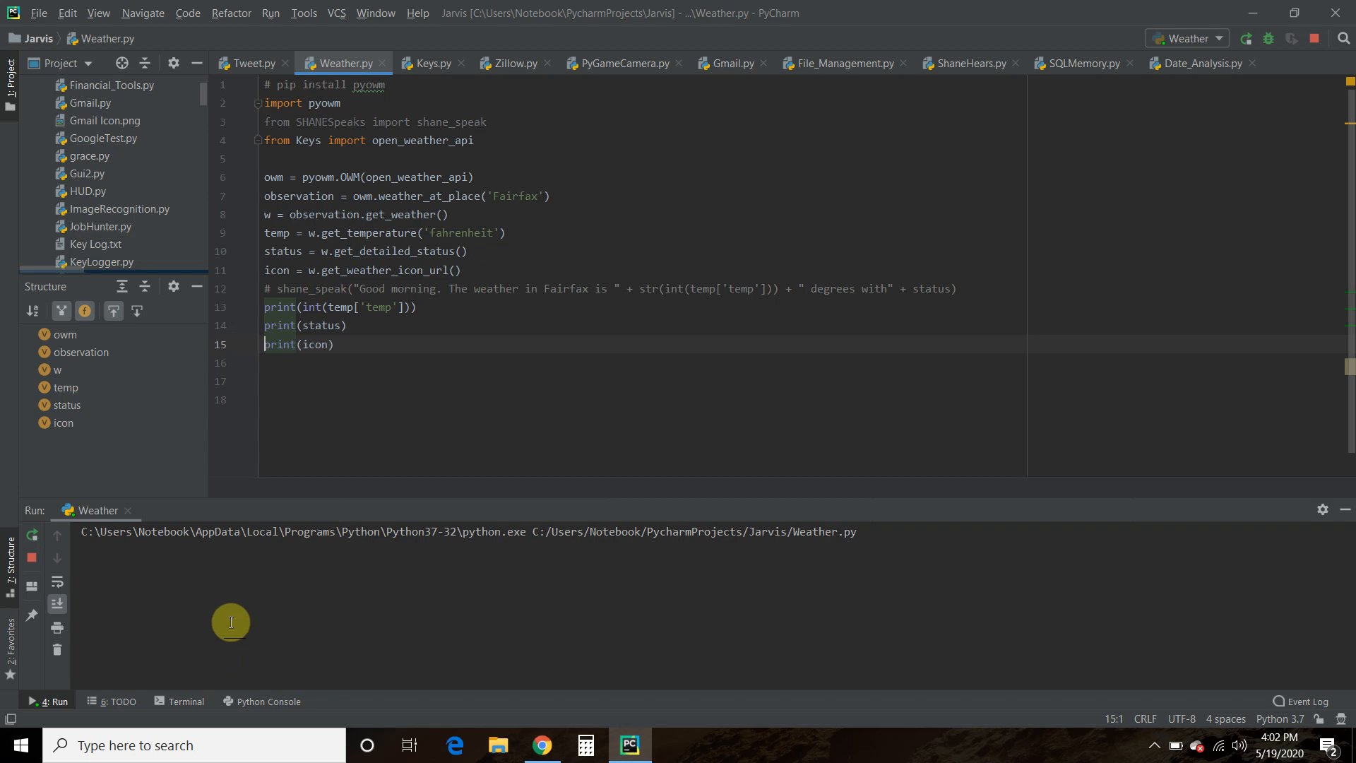
left_click(32, 534)
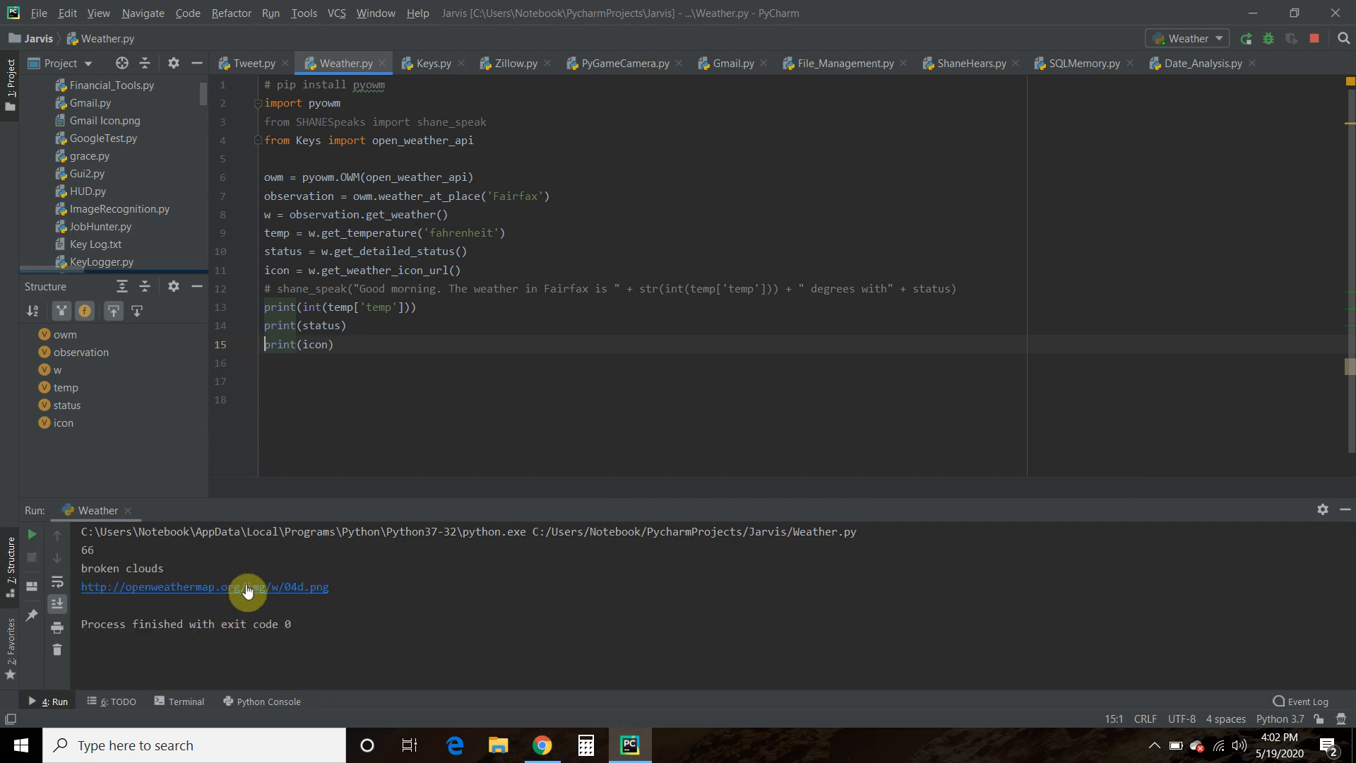
left_click(208, 586)
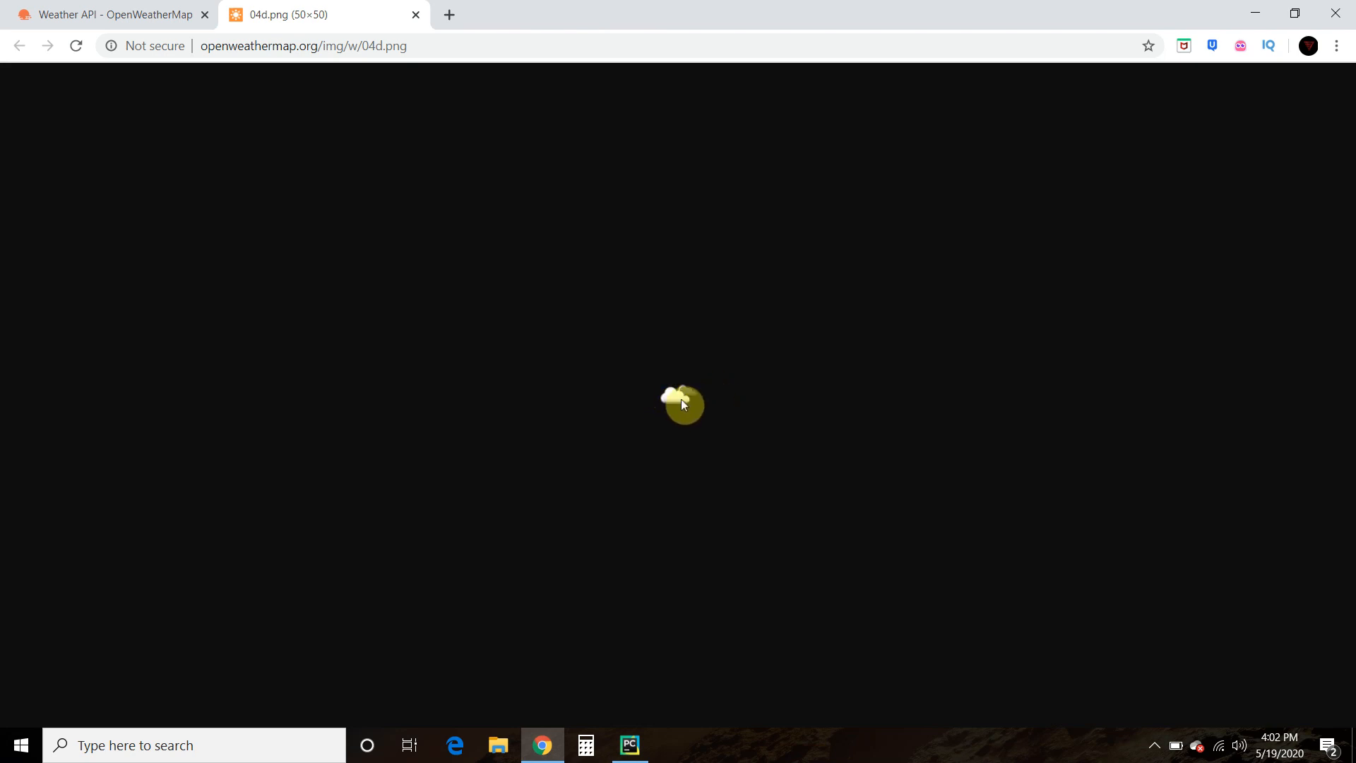
- Close the 04d.png tab, find pyowm's readthedocs Weather API examples, and return to PyCharm
left_click(416, 15)
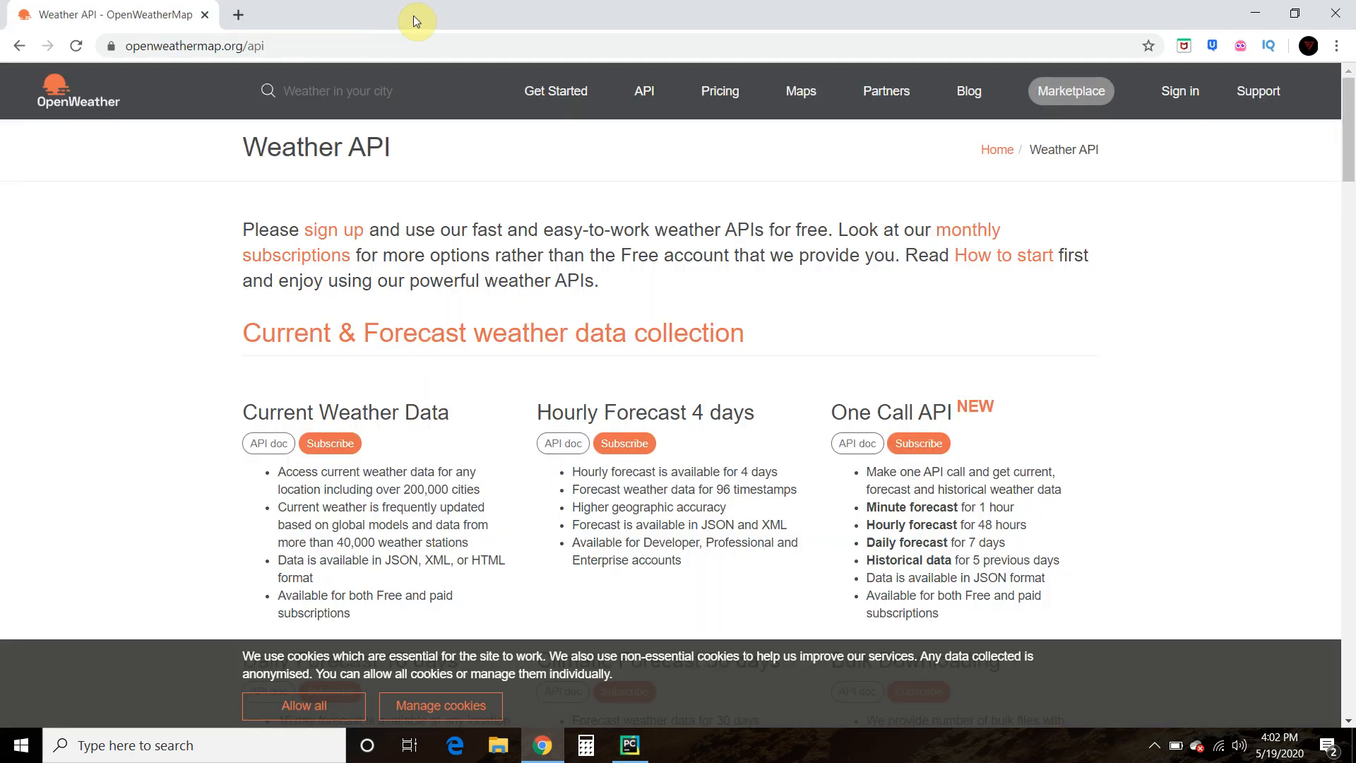
left_click(629, 744)
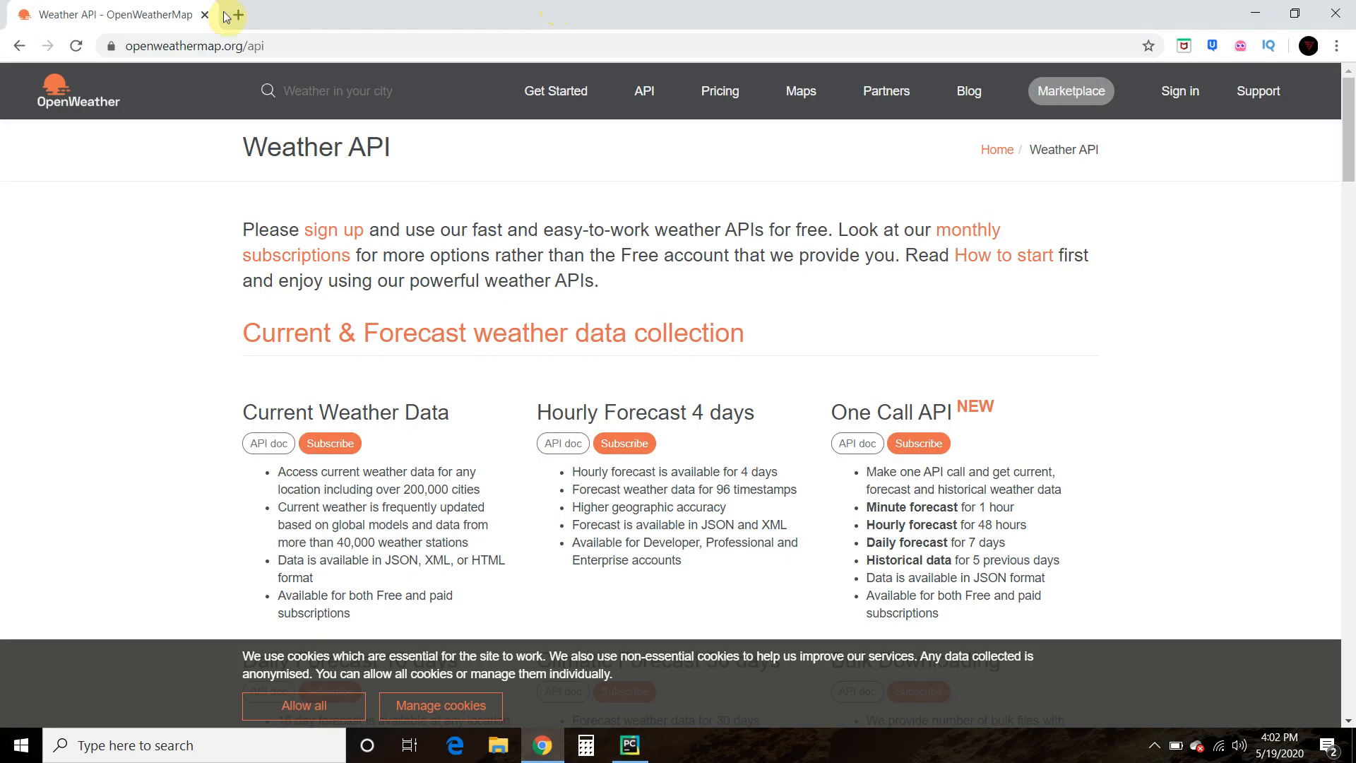
left_click(230, 15)
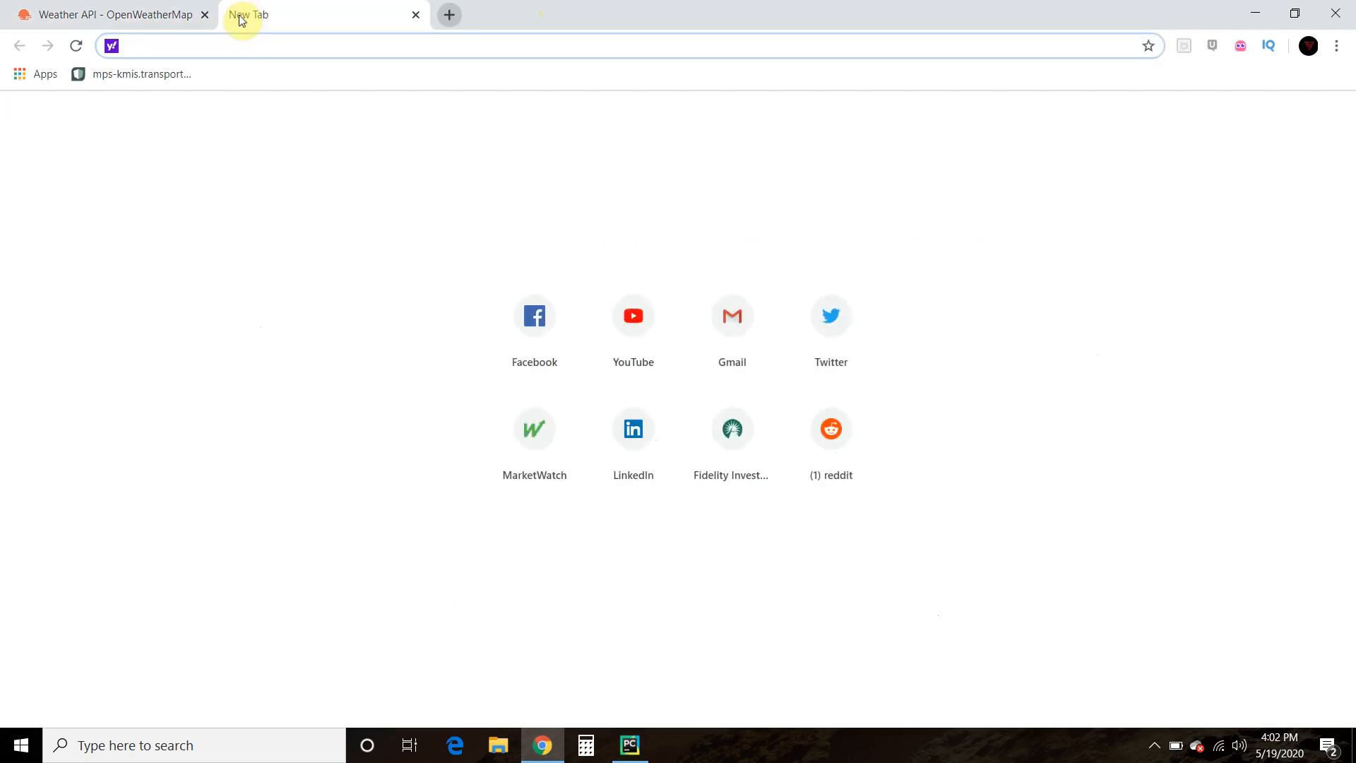
type("pyowm.readthedocs.io/en/latest/")
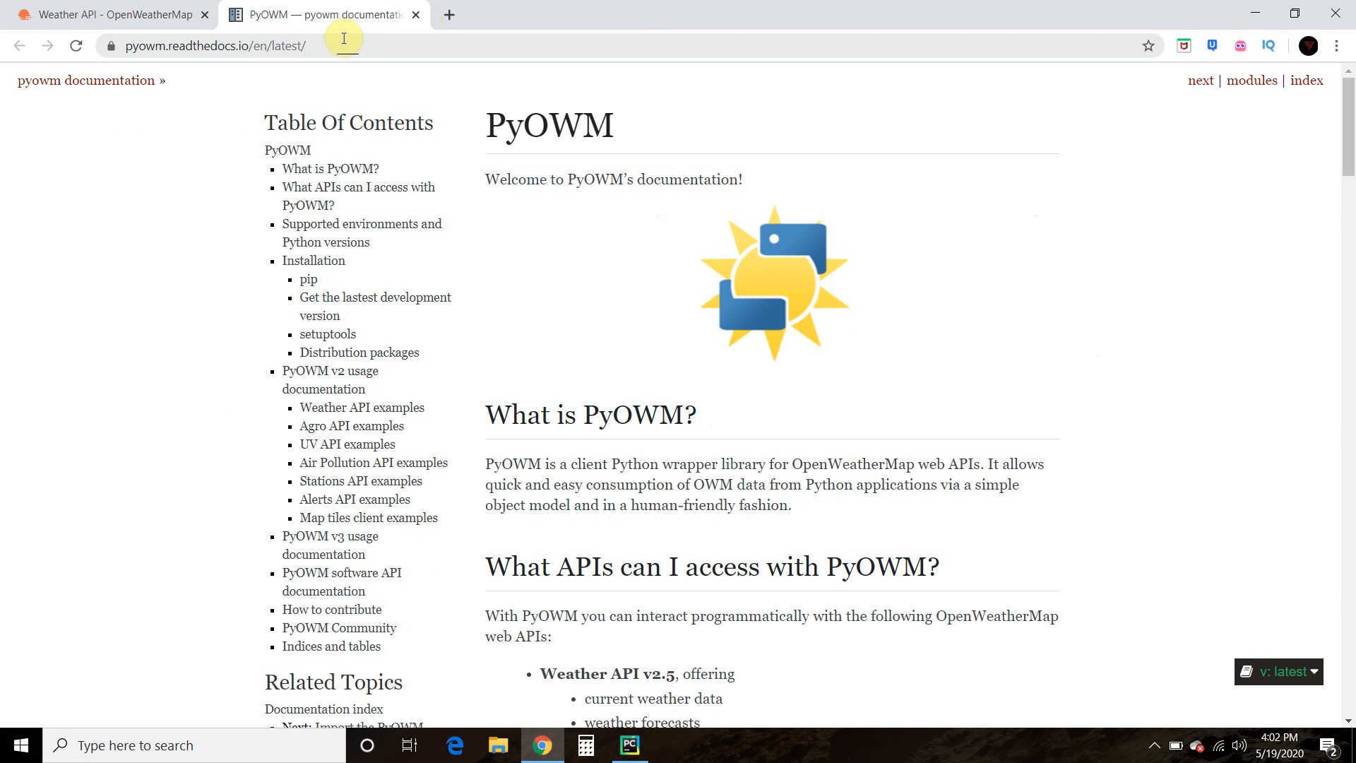
left_click(212, 46)
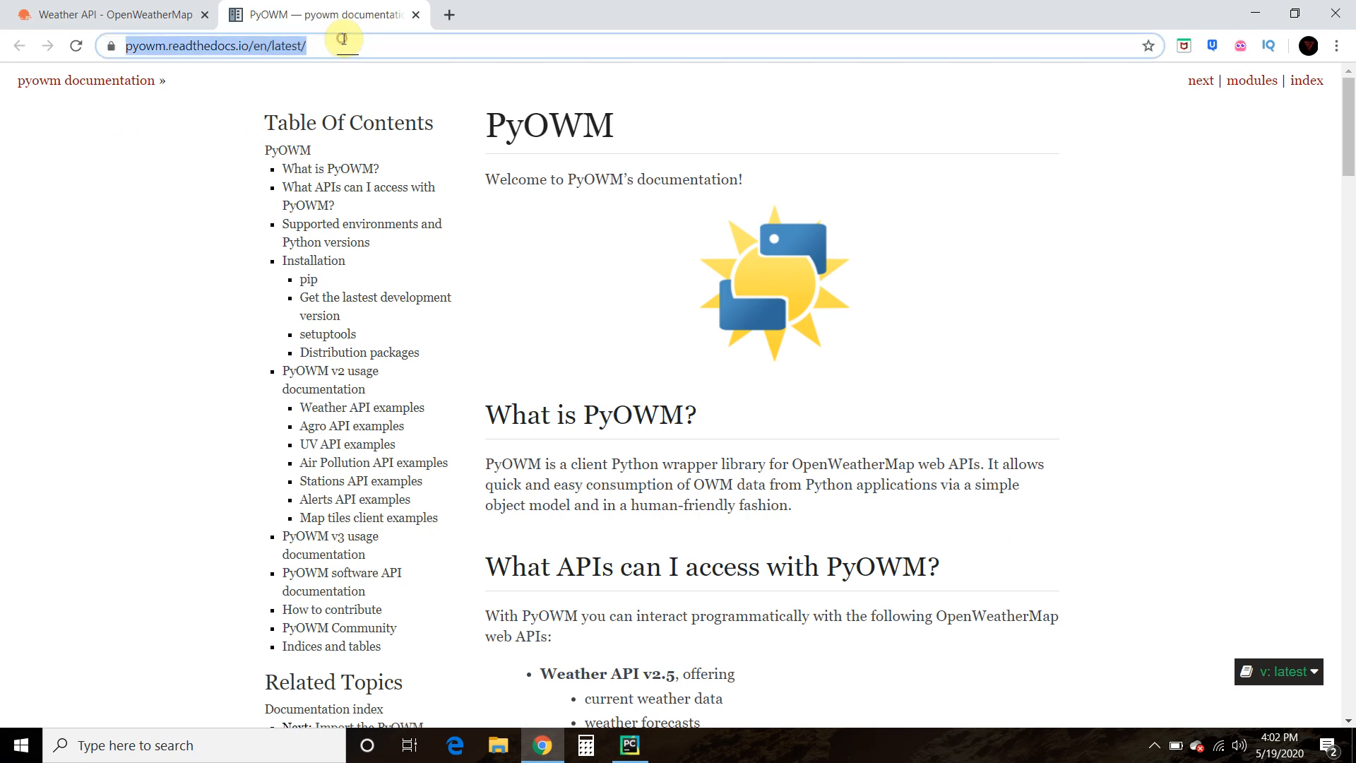
mouse_move(346, 444)
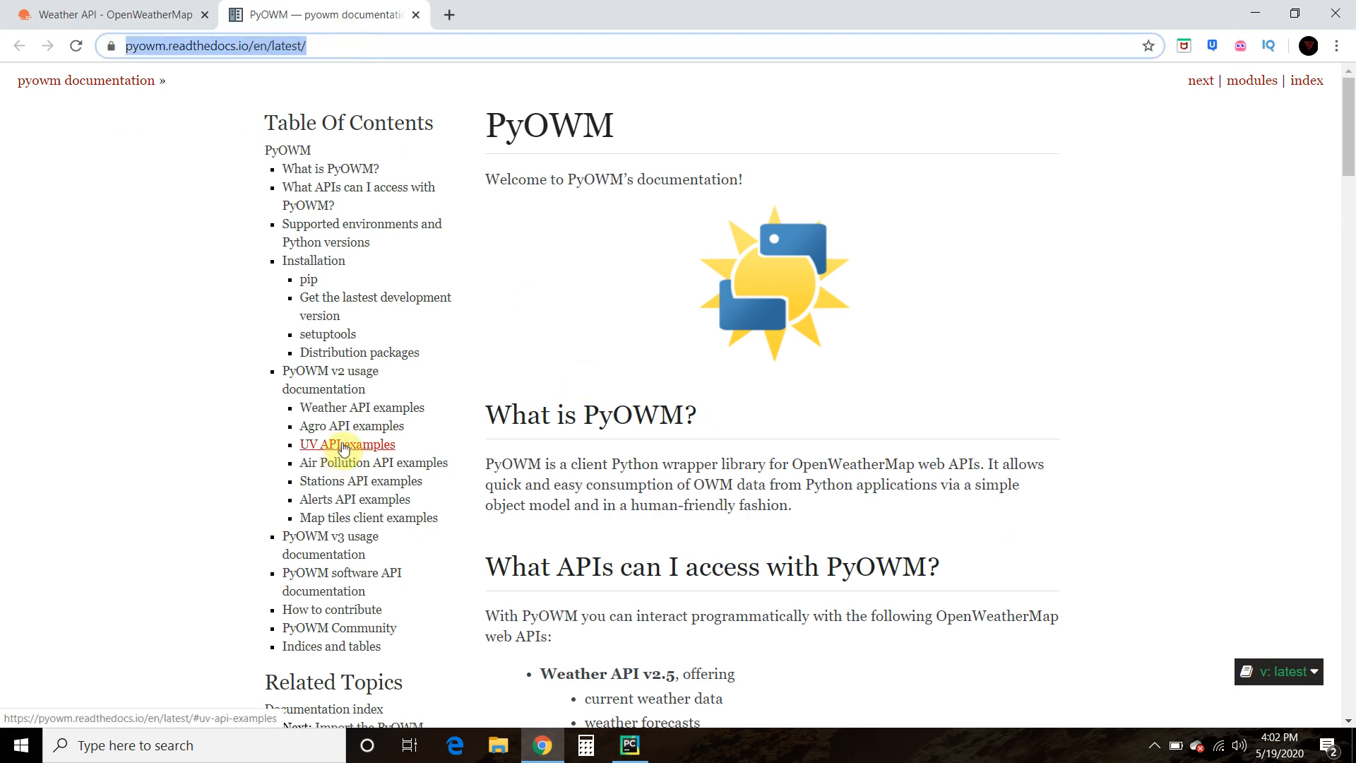
left_click(362, 408)
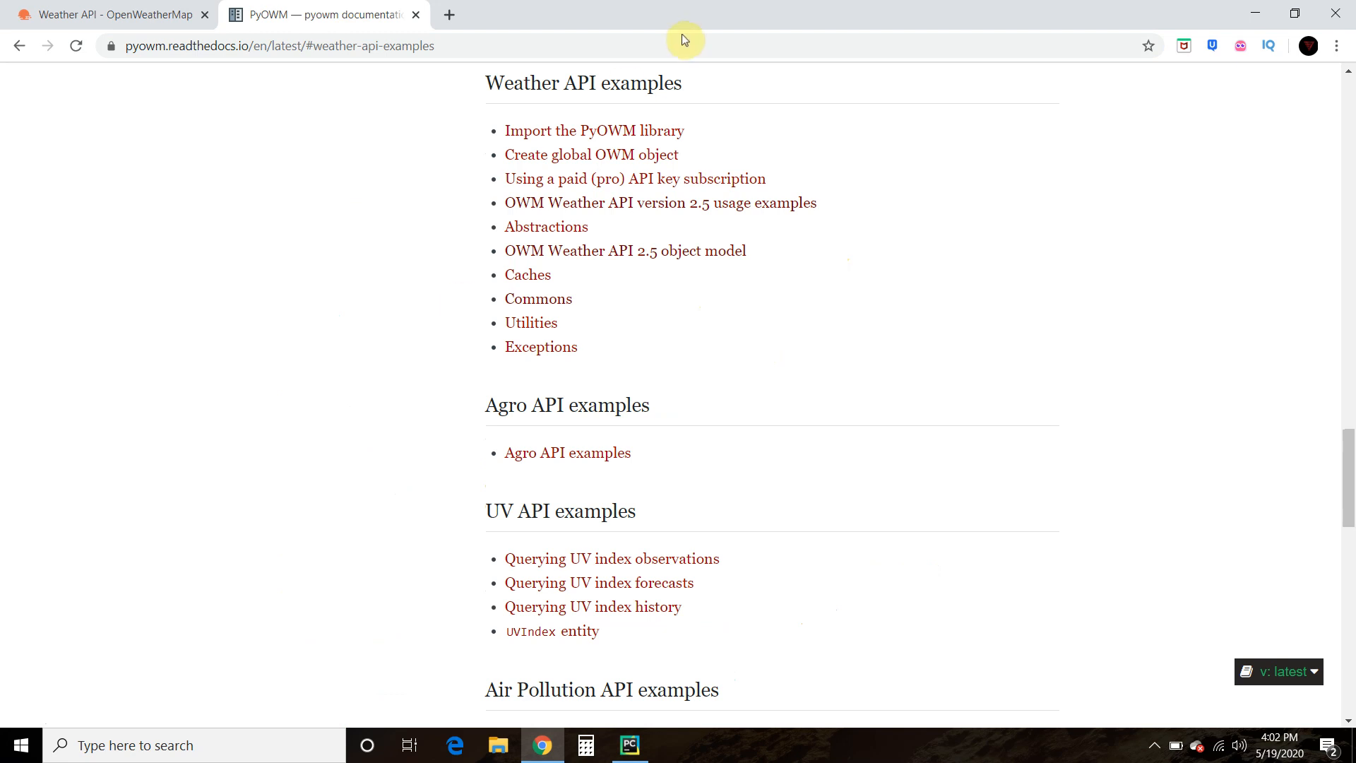
mouse_move(604, 335)
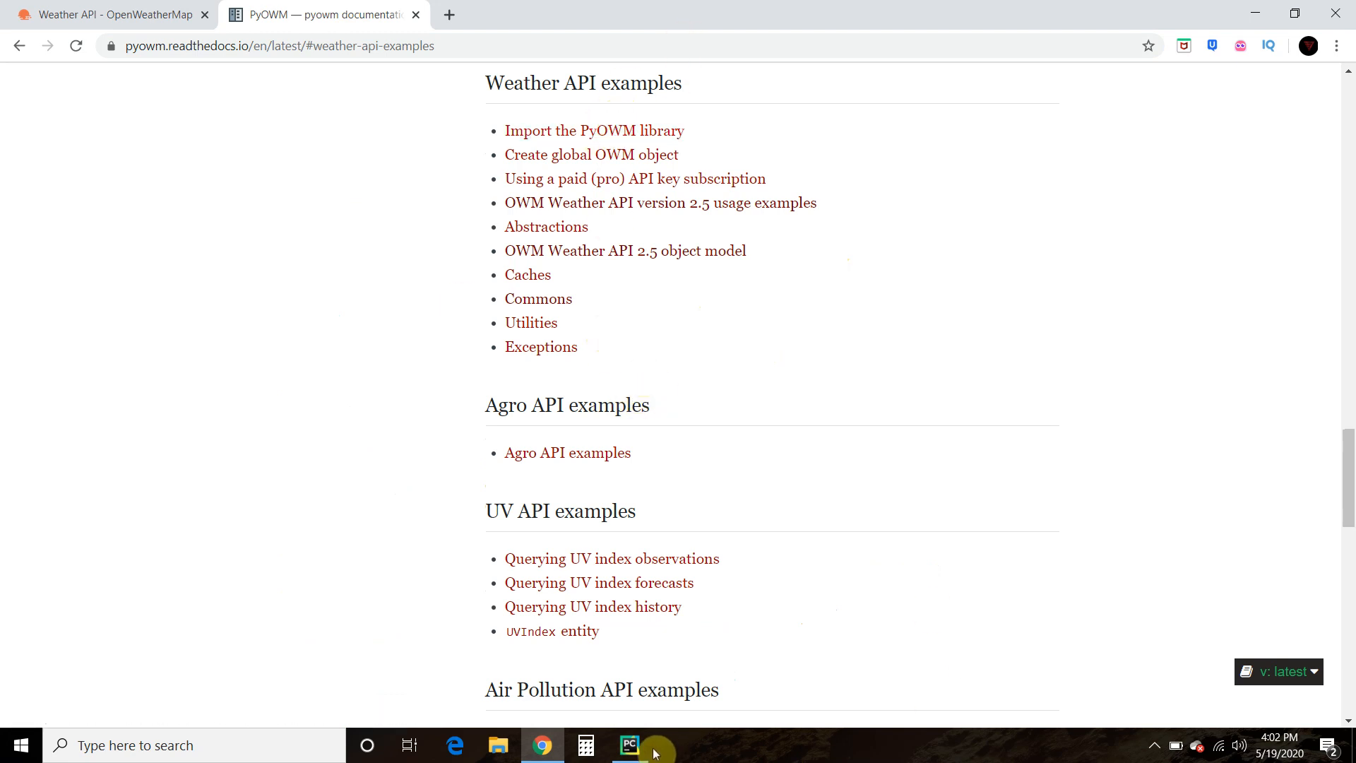
left_click(629, 744)
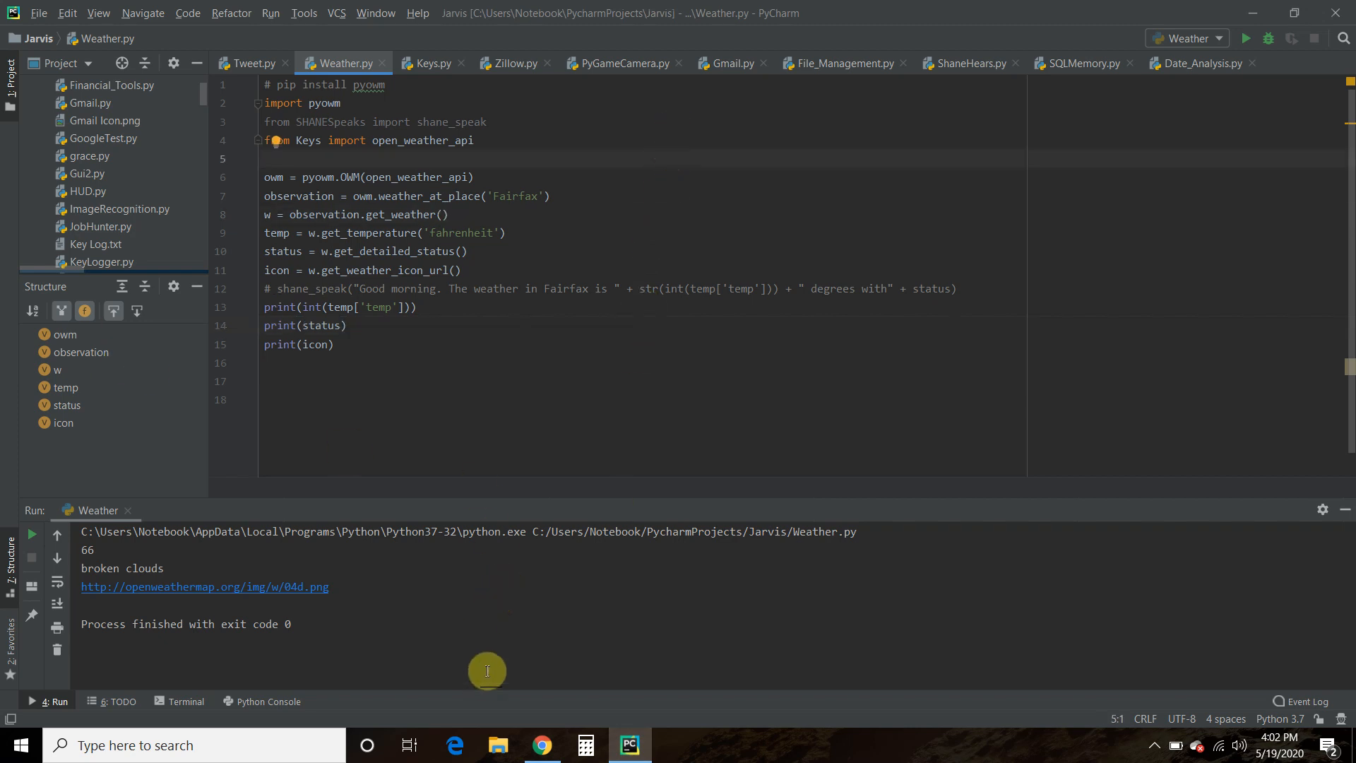
mouse_move(507, 598)
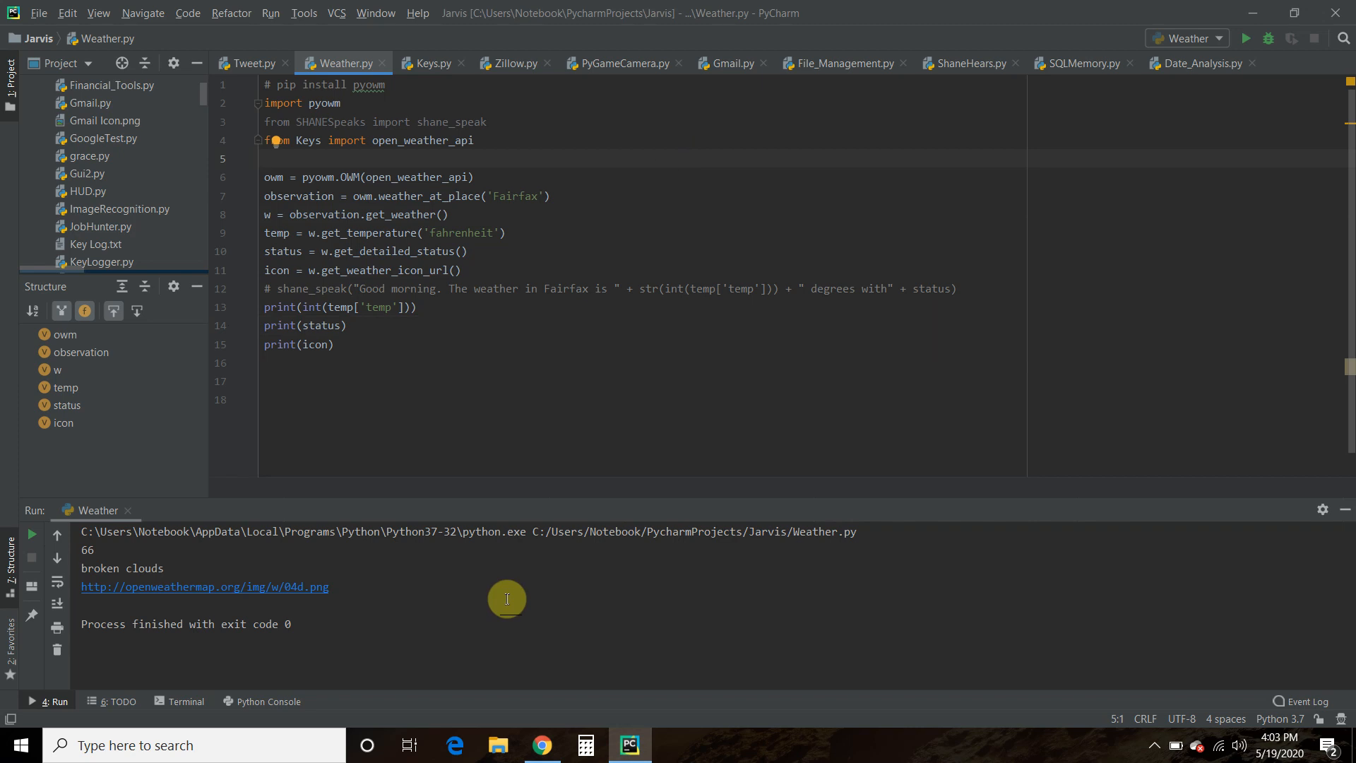
left_click(266, 158)
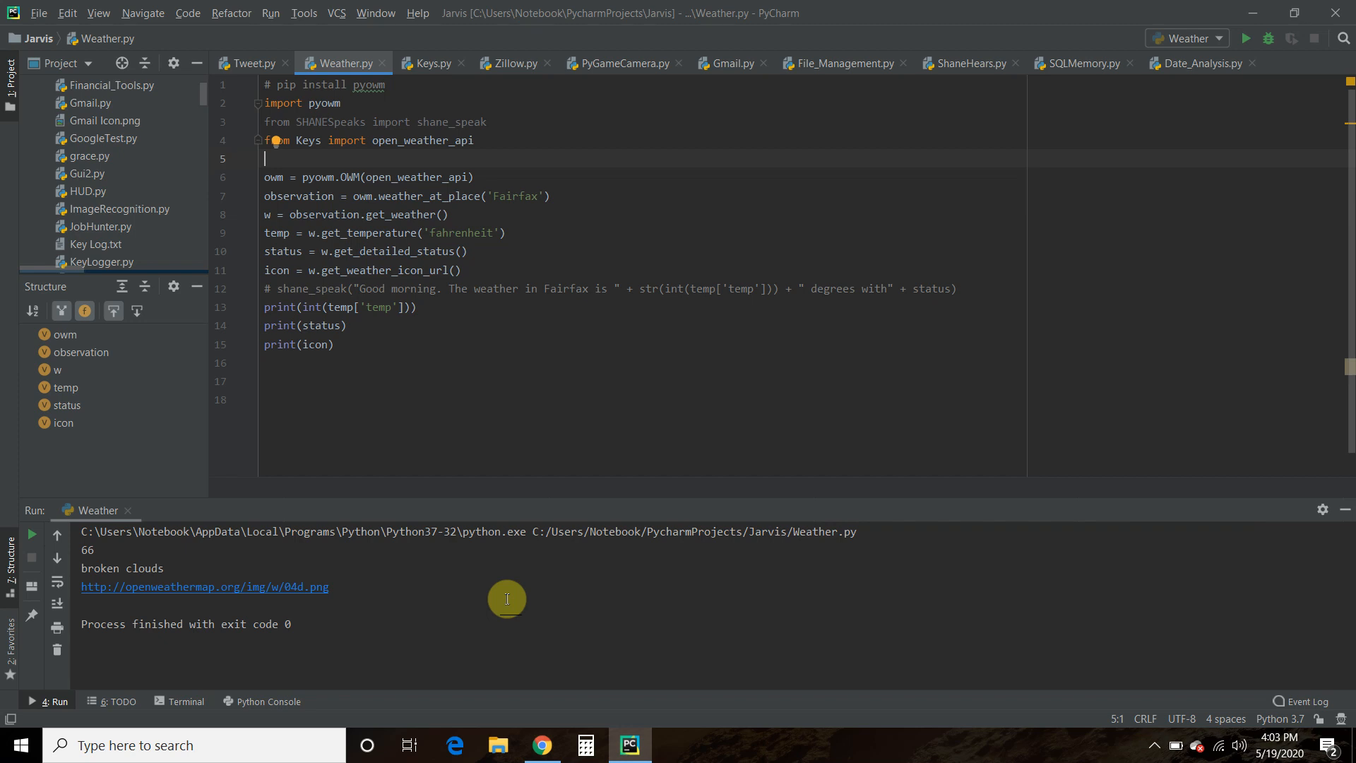